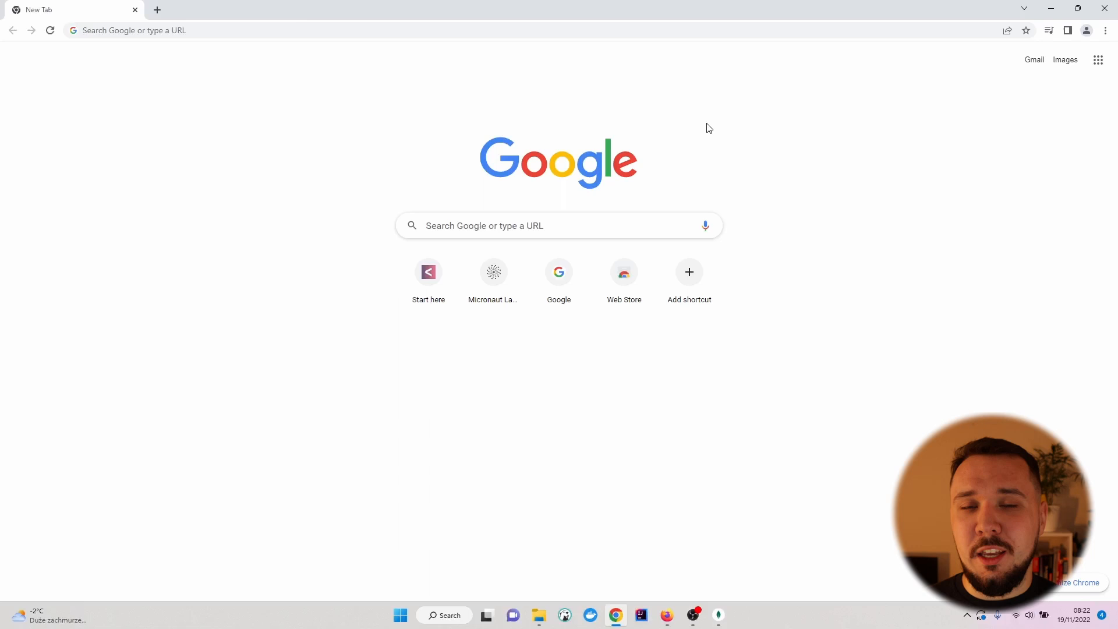
mouse_move(694, 114)
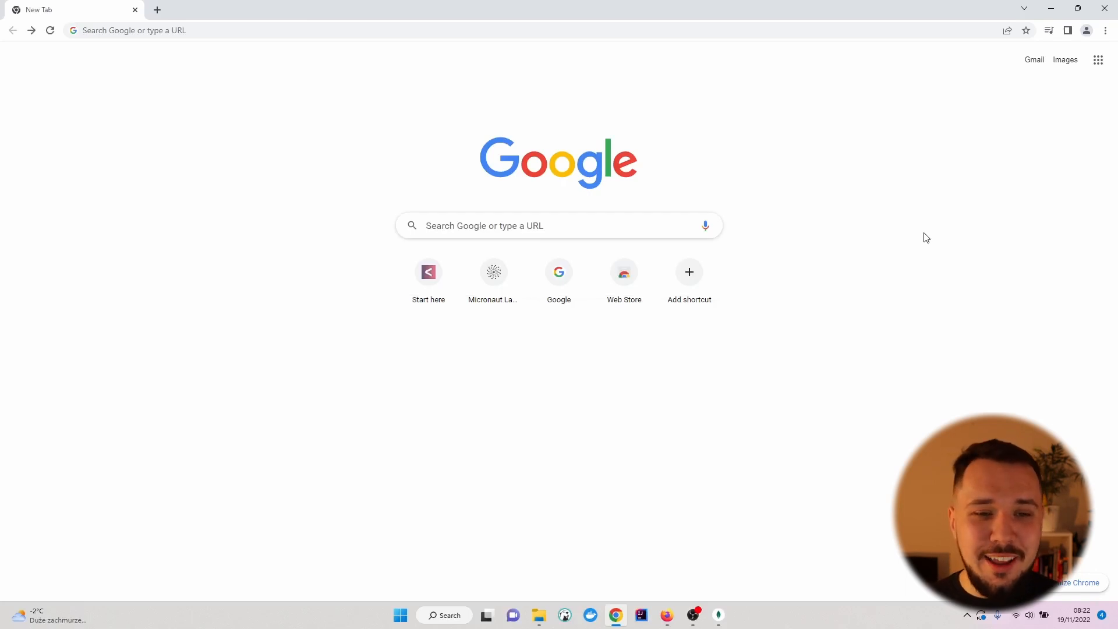
Step: Search Google for 'micronaut launch'
text(micronaut)
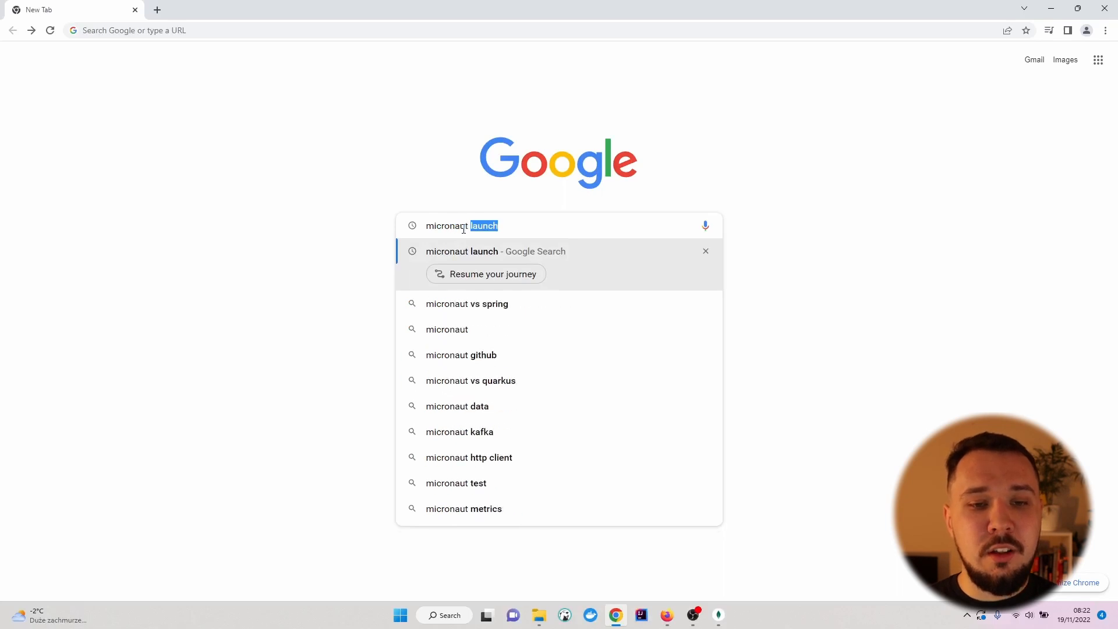
key(Enter)
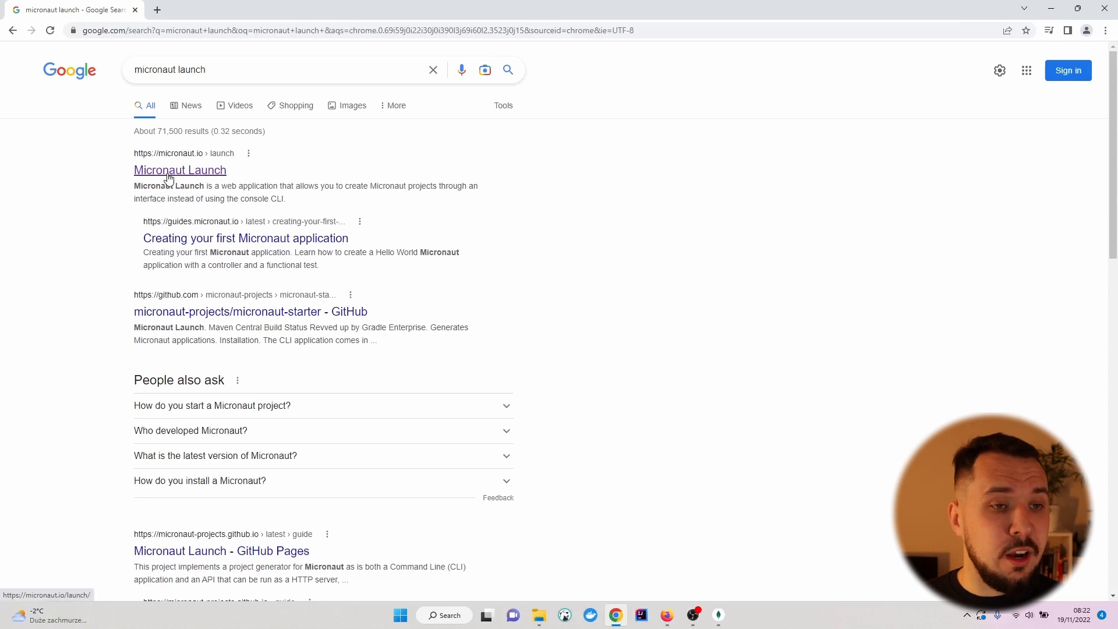
Step: On Micronaut Launch, keep Micronaut Application as the type and set Java version 17
click(180, 170)
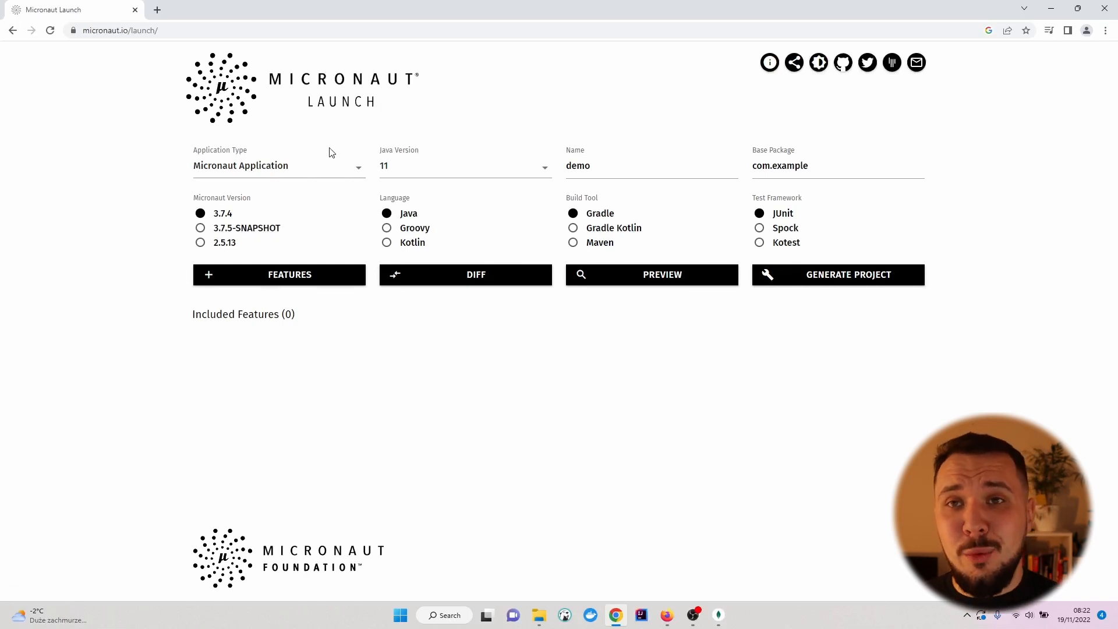
click(278, 165)
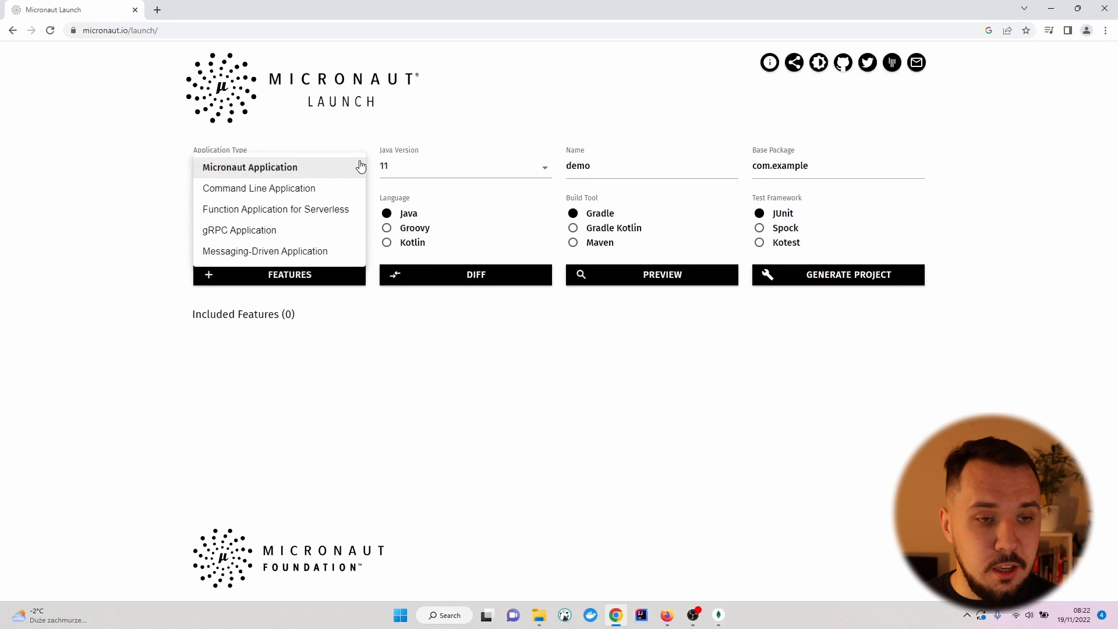
click(249, 167)
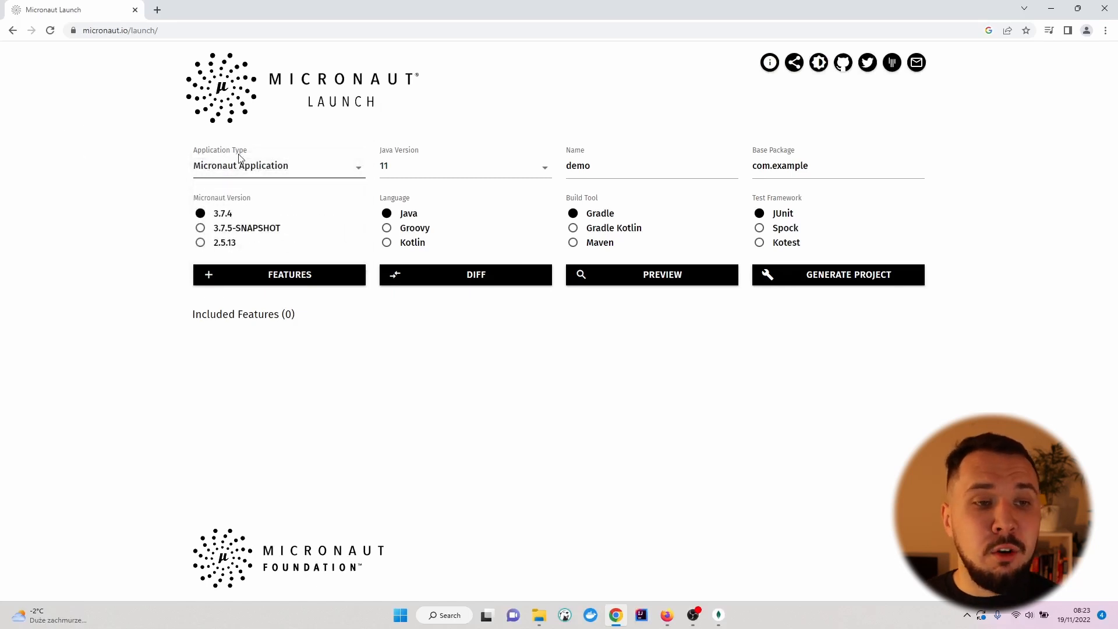
mouse_move(407, 189)
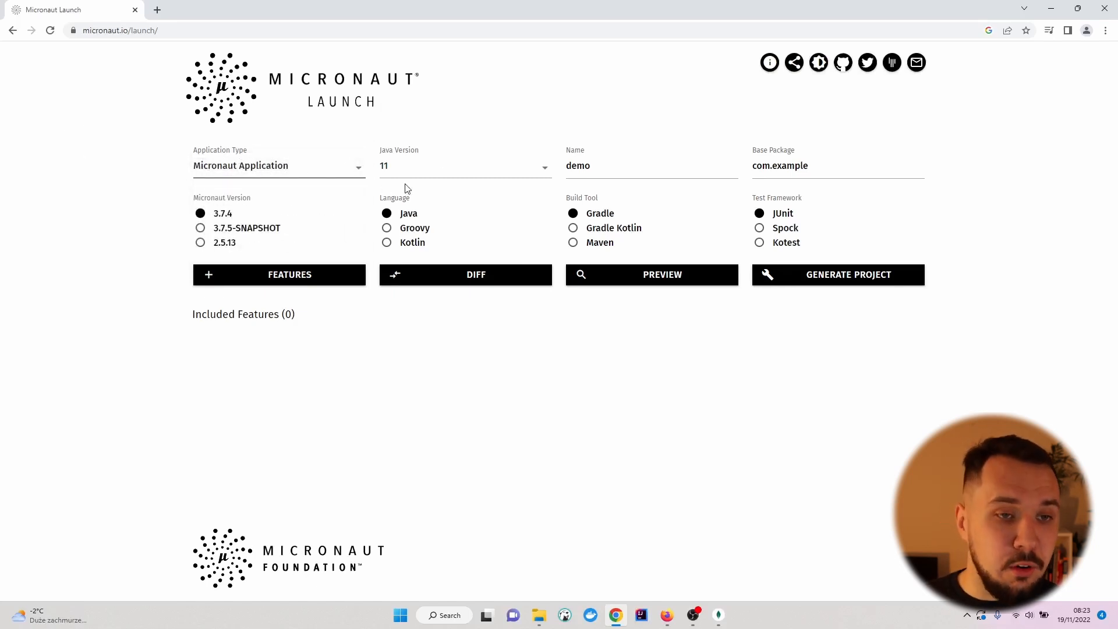
click(464, 165)
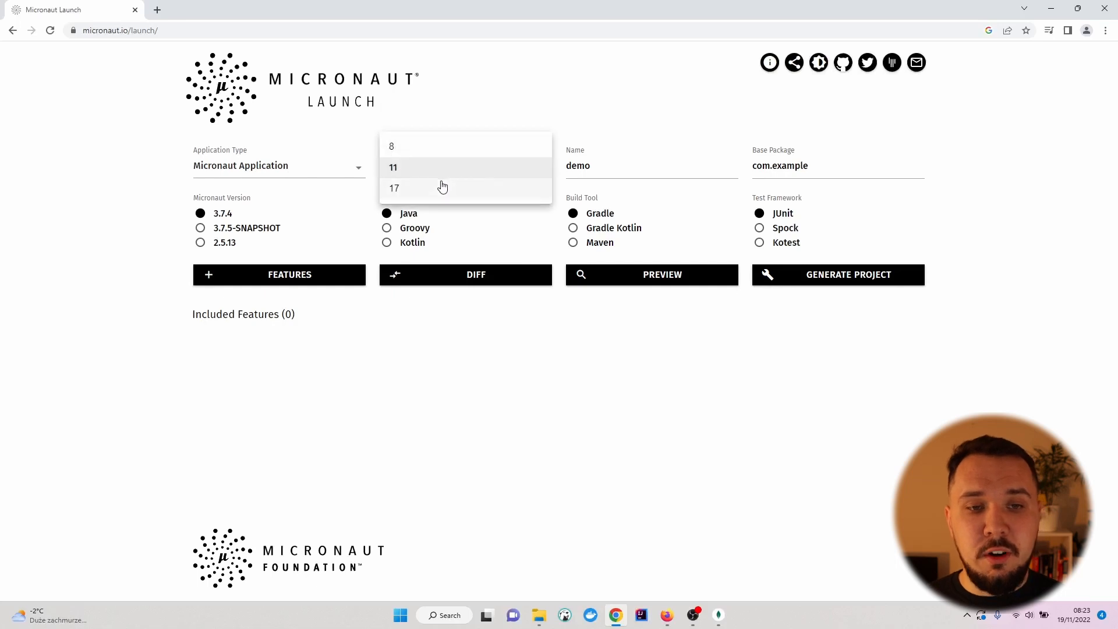
click(393, 187)
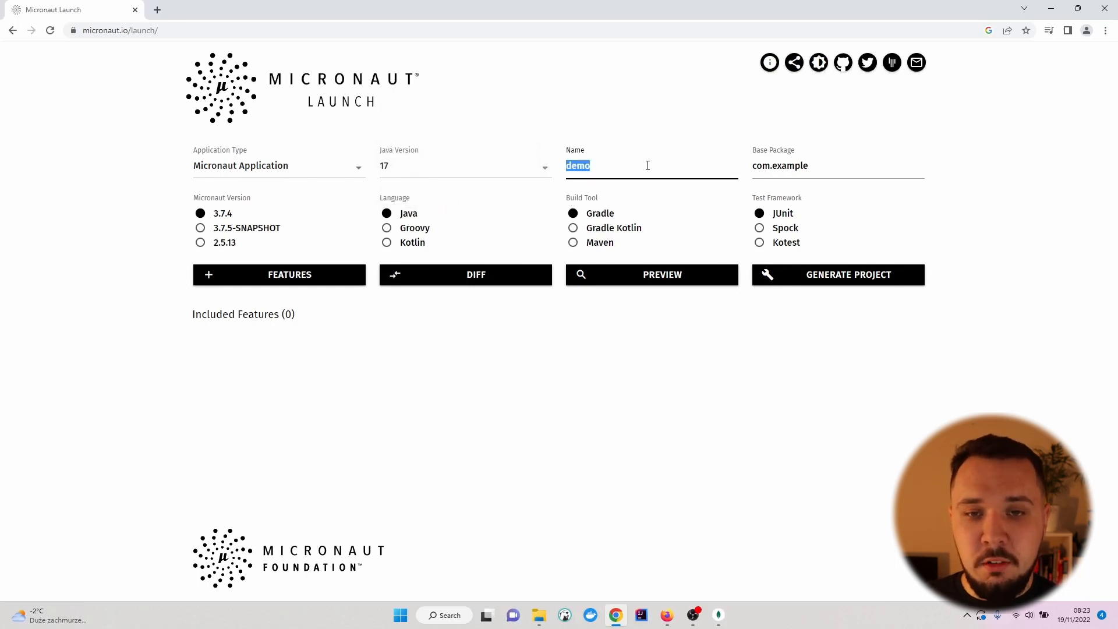
Step: Name the project 'whatever' with base package com.codersee
text(whatever)
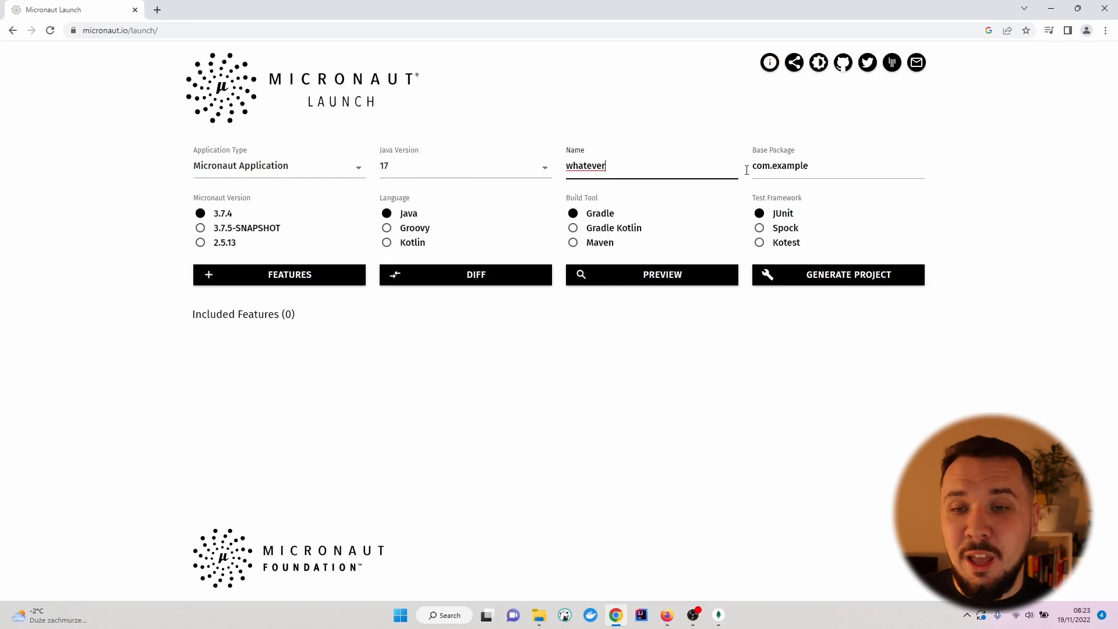
text(com.codersee)
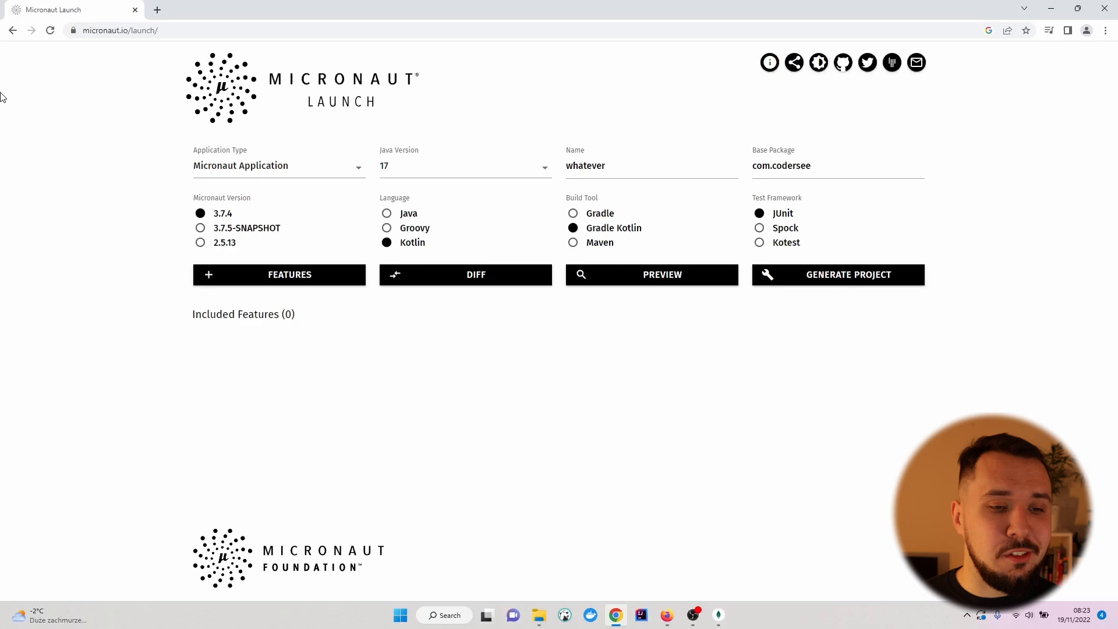
click(278, 274)
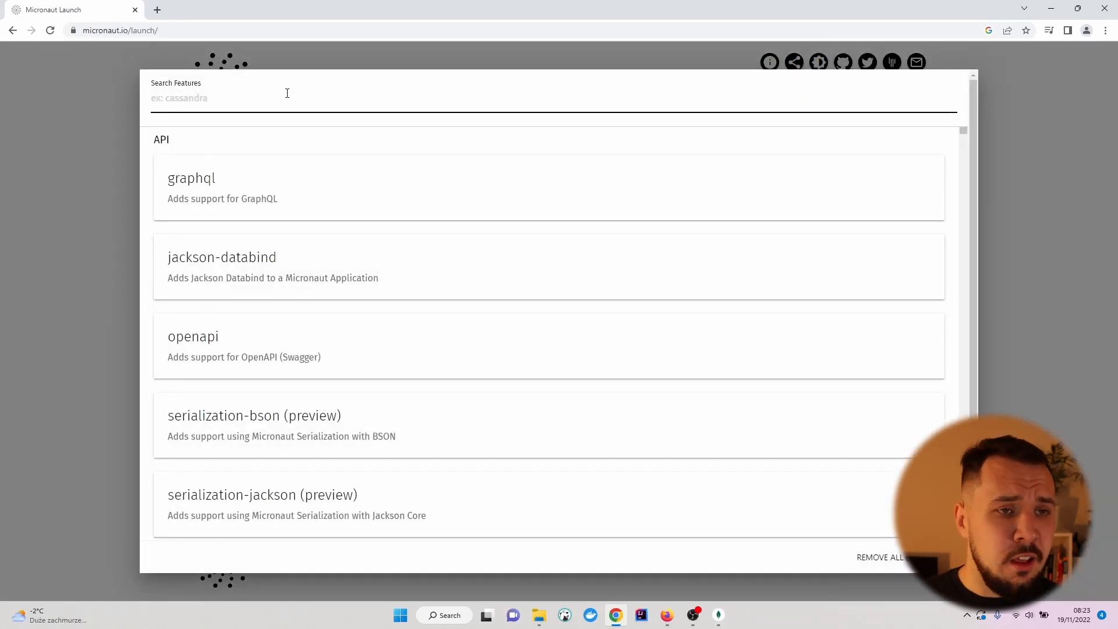
Step: Search features for 'mongo' and add data-mongodb and mongo-sync
text(mon)
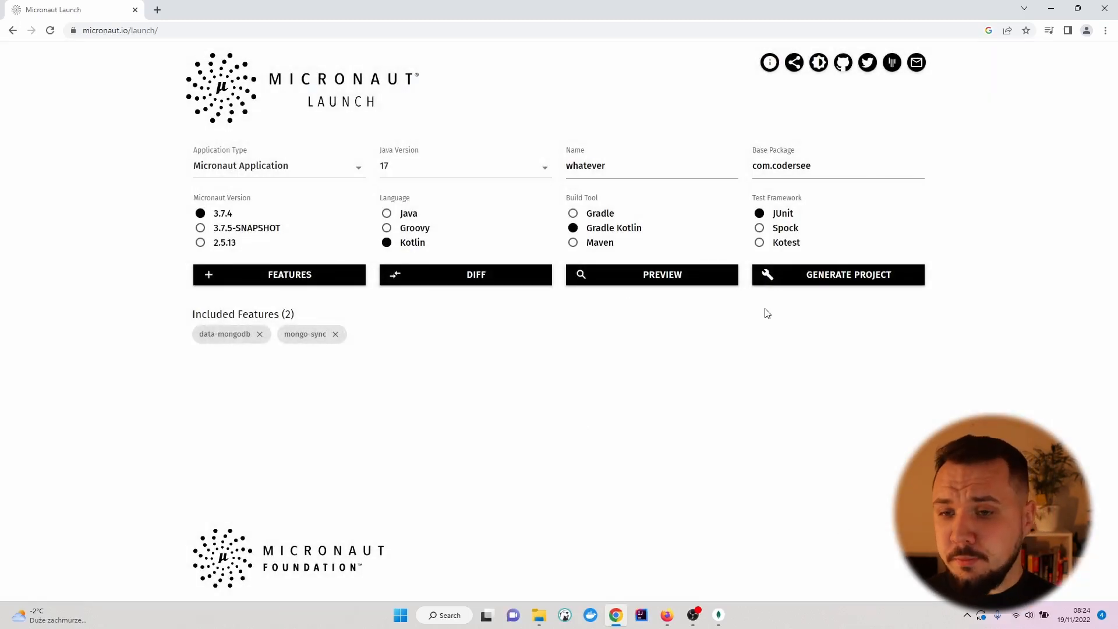
click(650, 275)
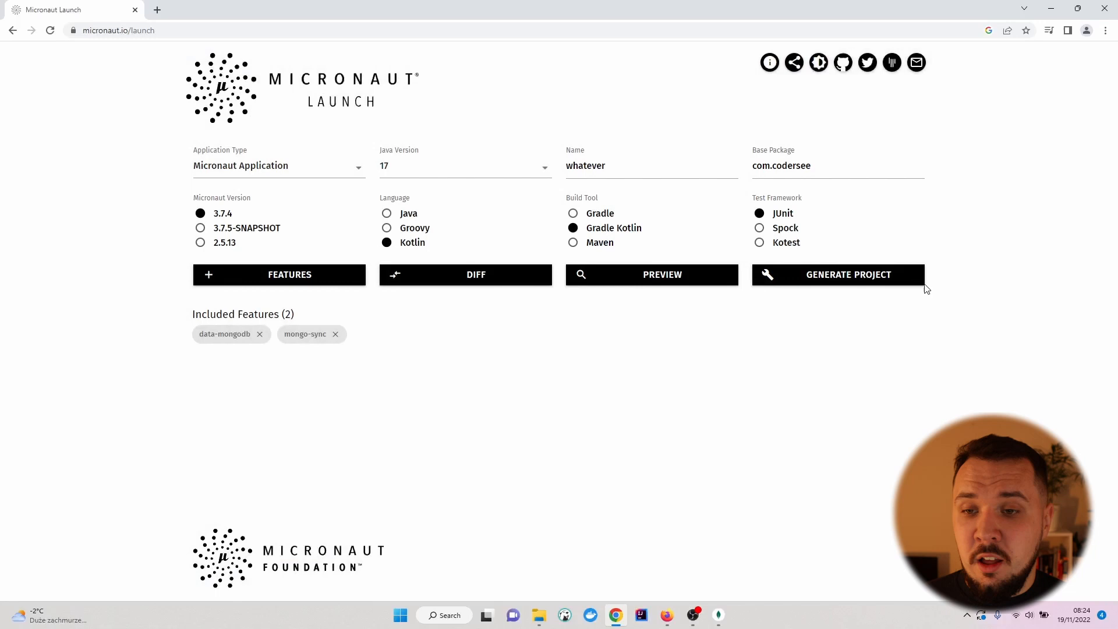
Step: View the CLI and cURL commands for the generated project configuration
click(848, 274)
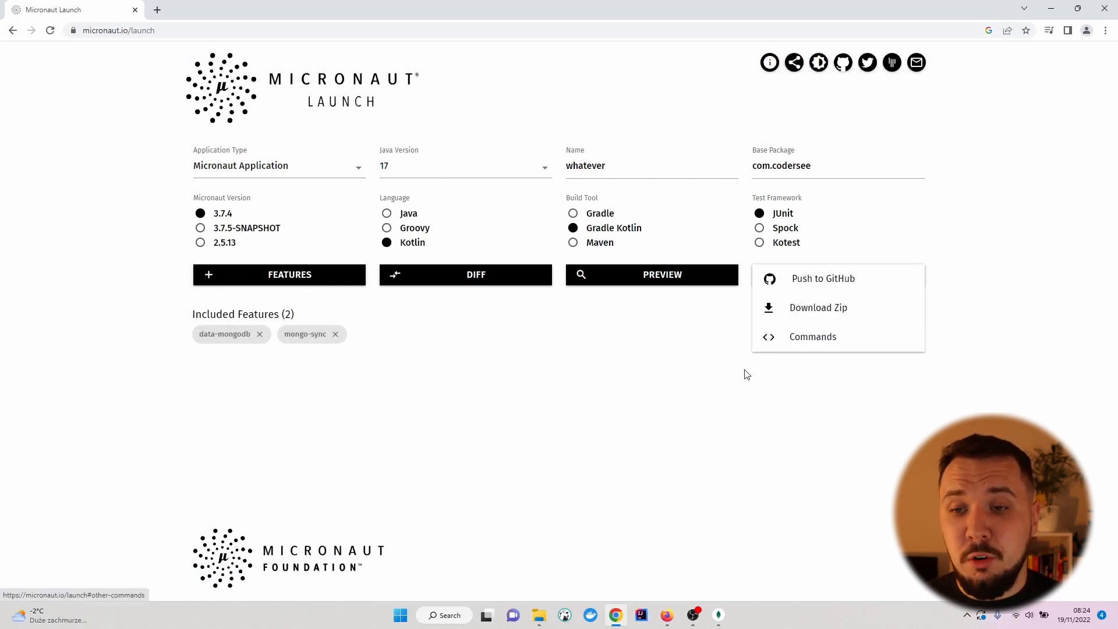
mouse_move(812, 336)
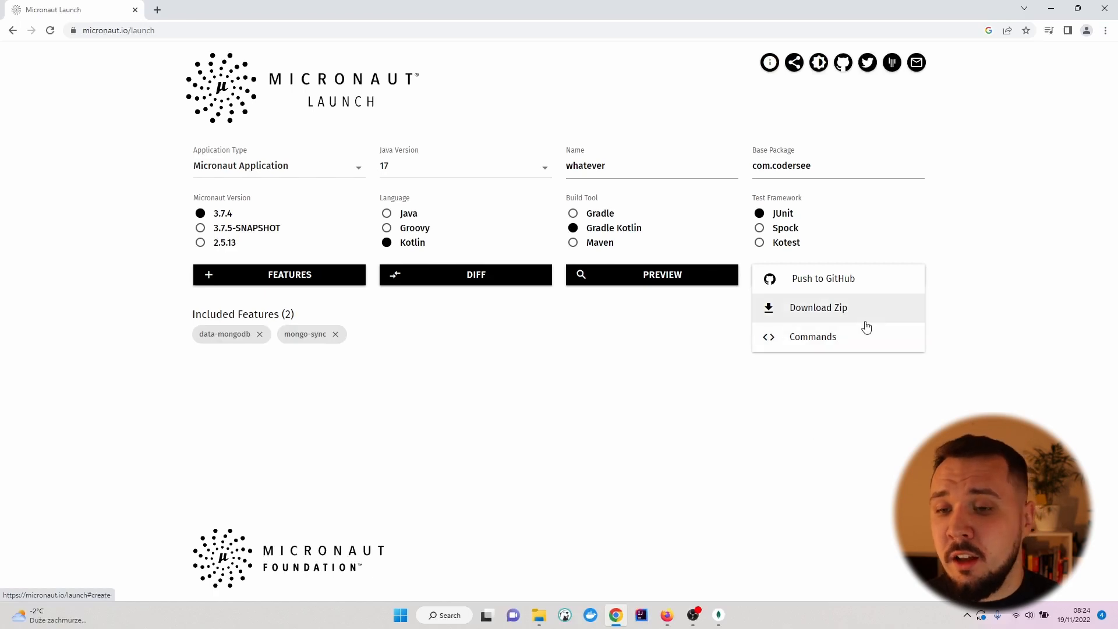
click(812, 336)
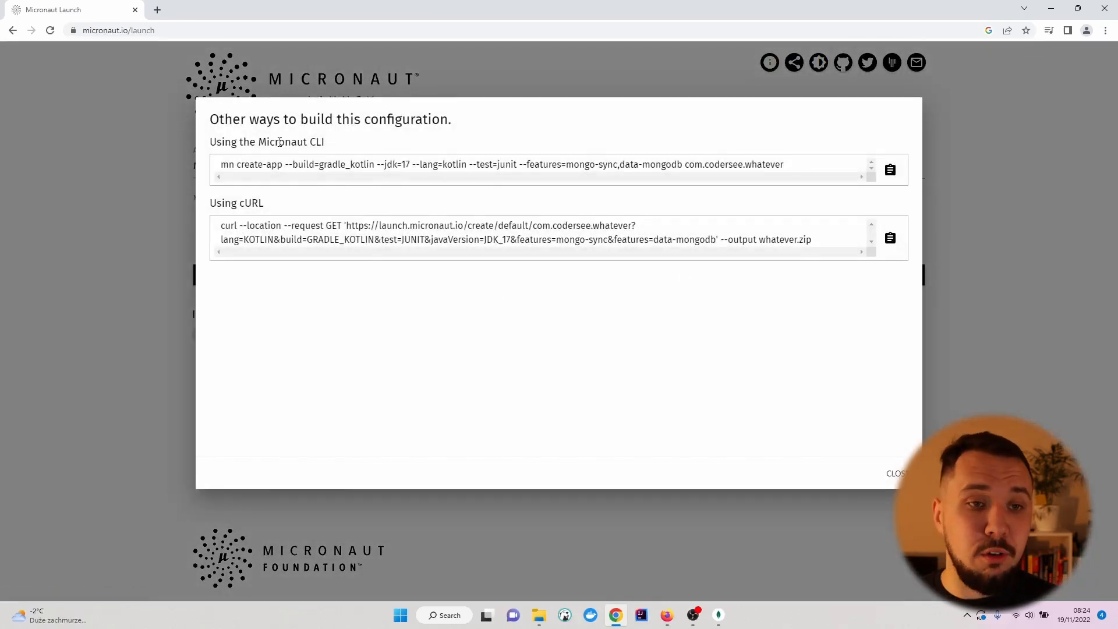
drag(266, 141, 324, 141)
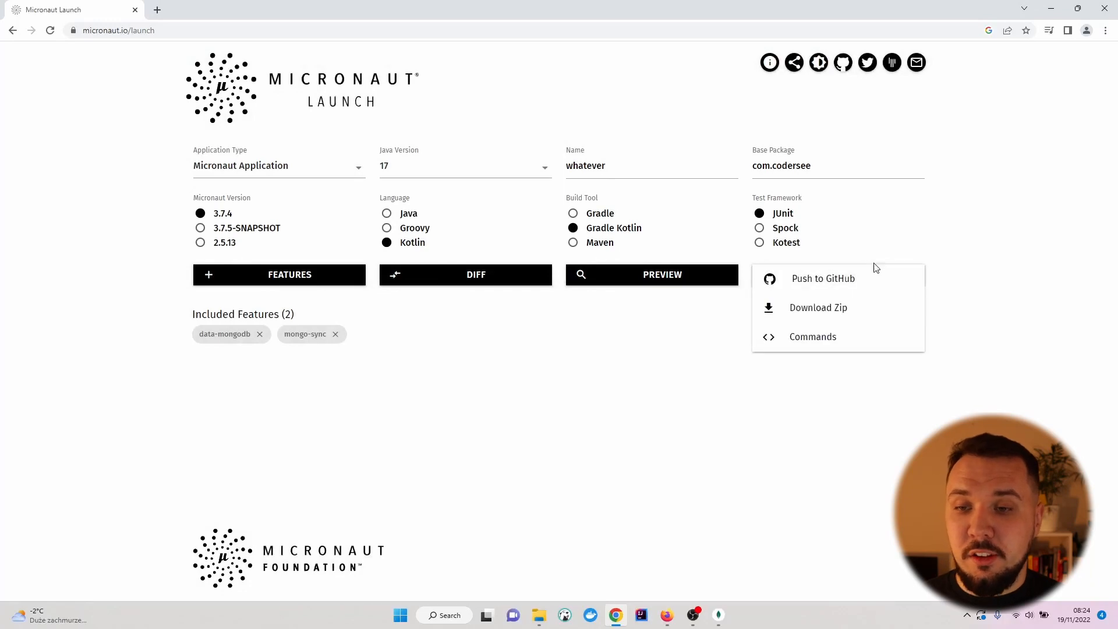
Step: Download the project as whatever.zip and find it in the Downloads folder
click(818, 308)
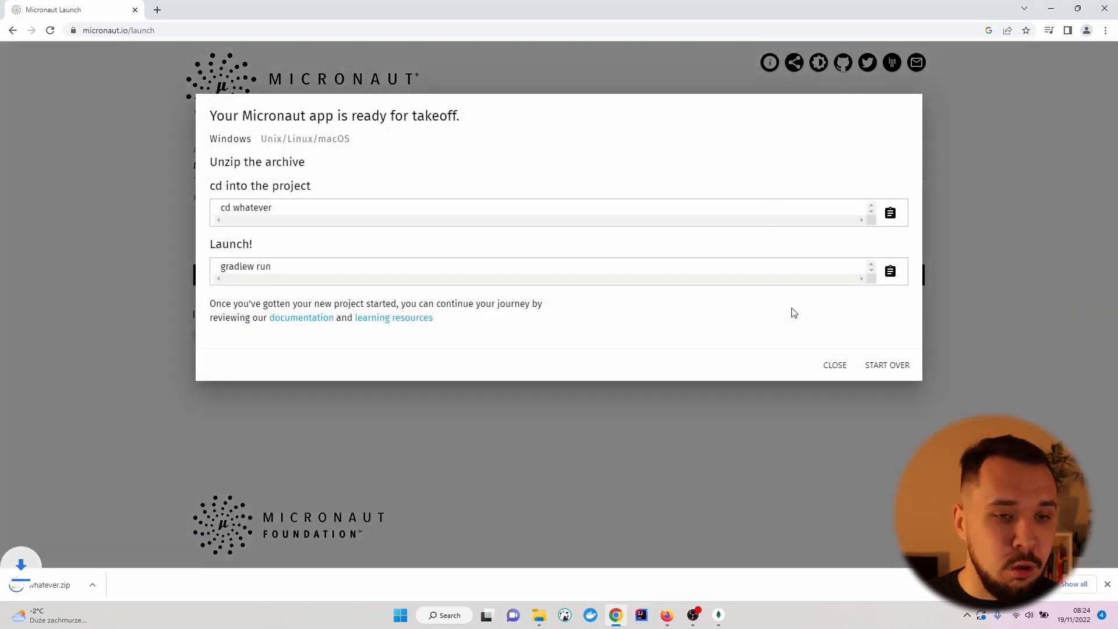
click(92, 585)
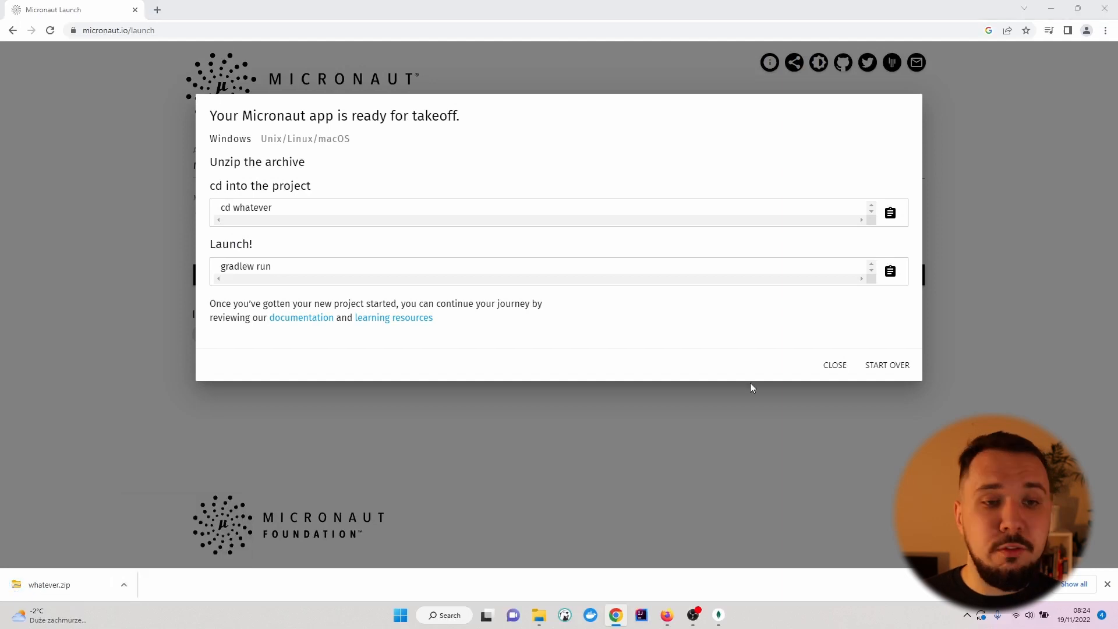
right_click(128, 121)
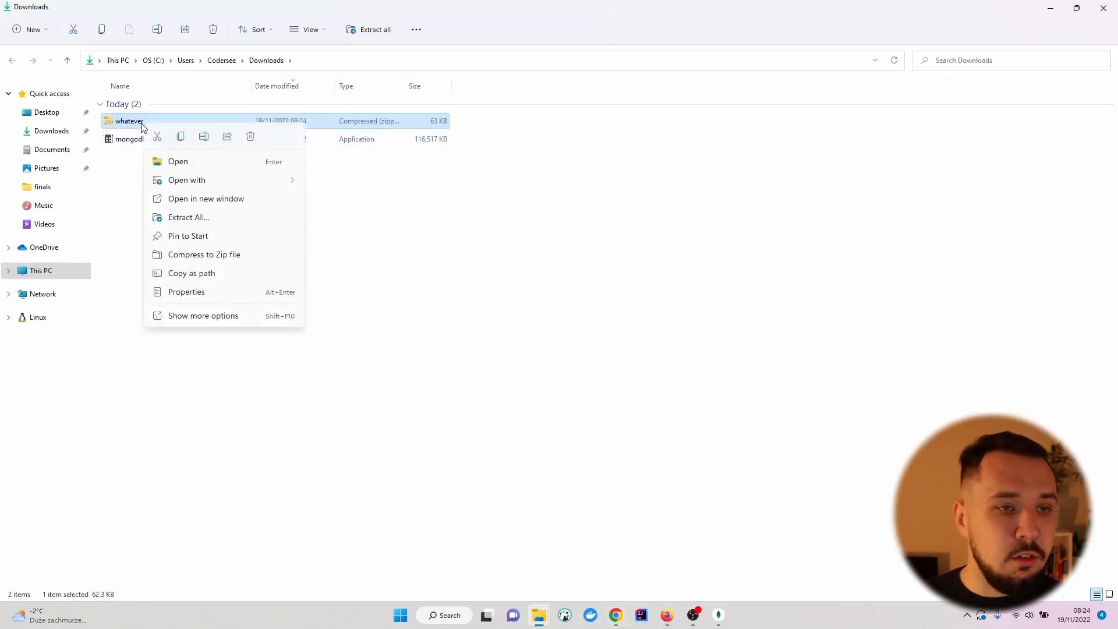
Step: Extract whatever.zip into a whatever folder in Downloads, then launch IntelliJ IDEA
click(188, 217)
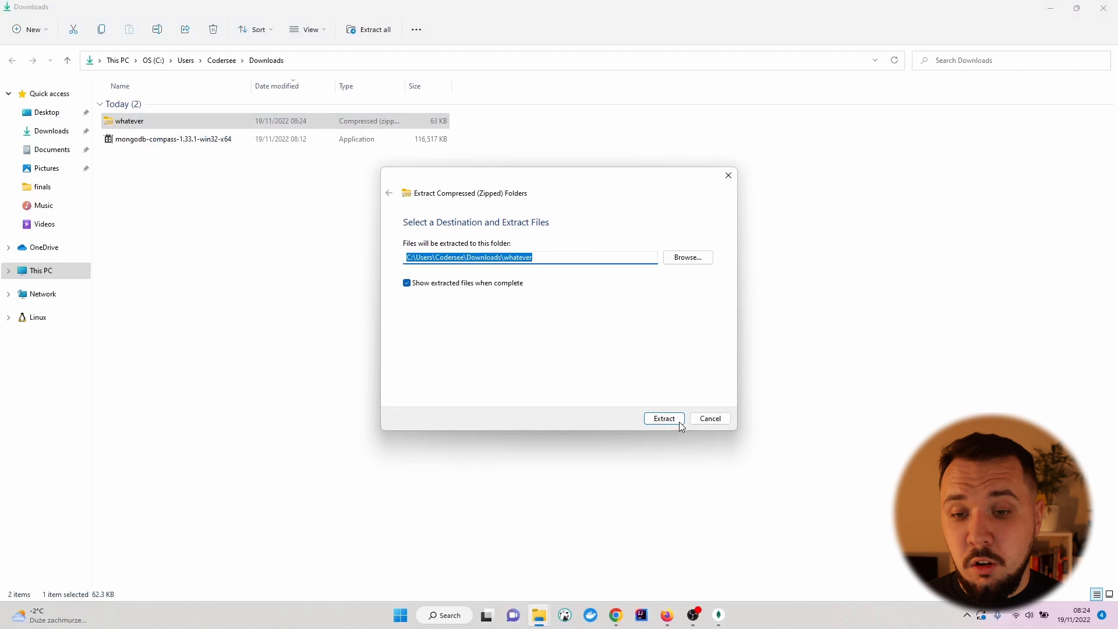
click(663, 418)
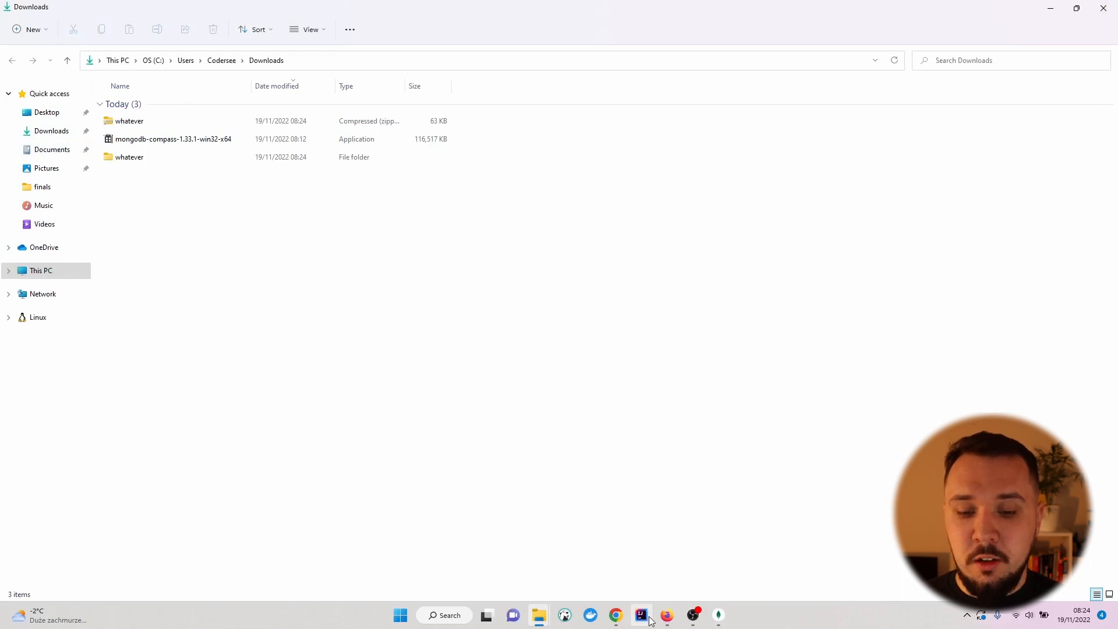
mouse_move(639, 615)
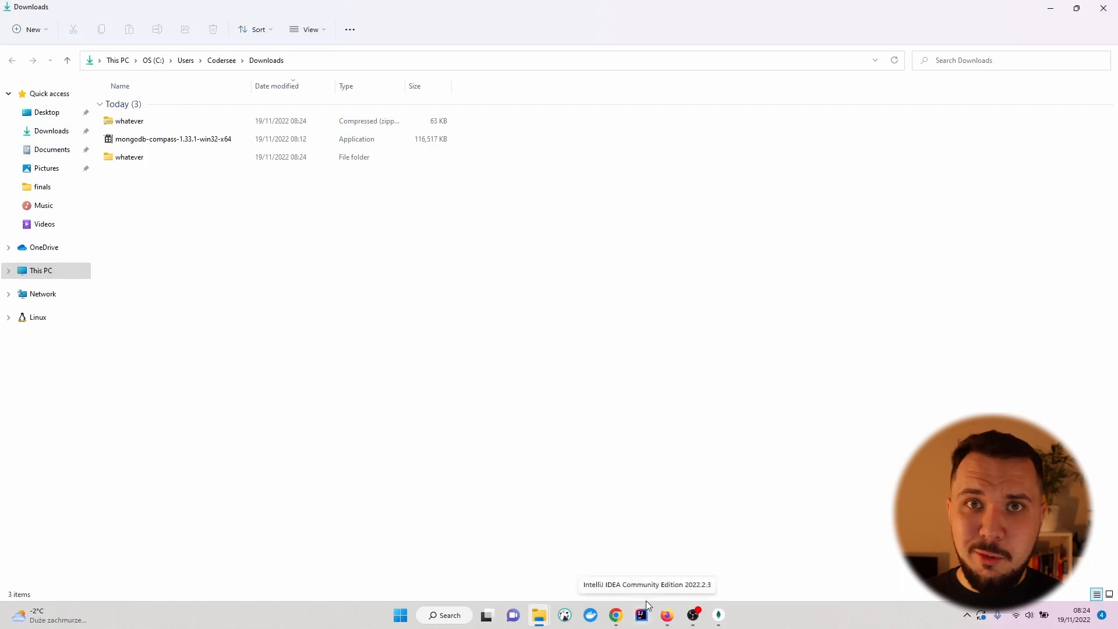
click(641, 615)
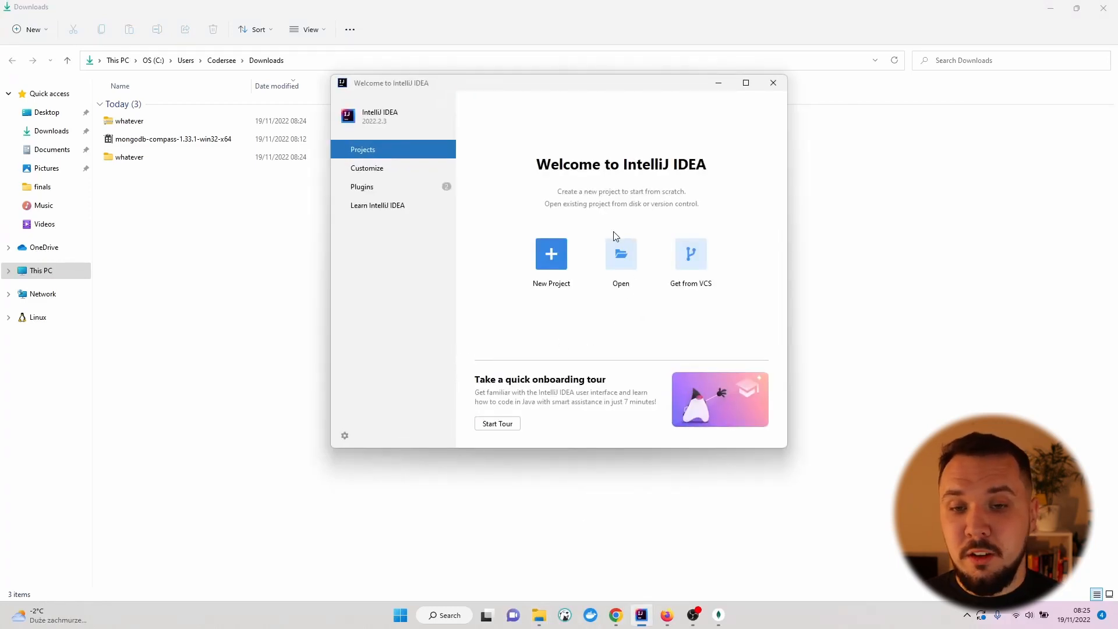
Step: Browse to Downloads\whatever and select the inner whatever project folder
click(620, 254)
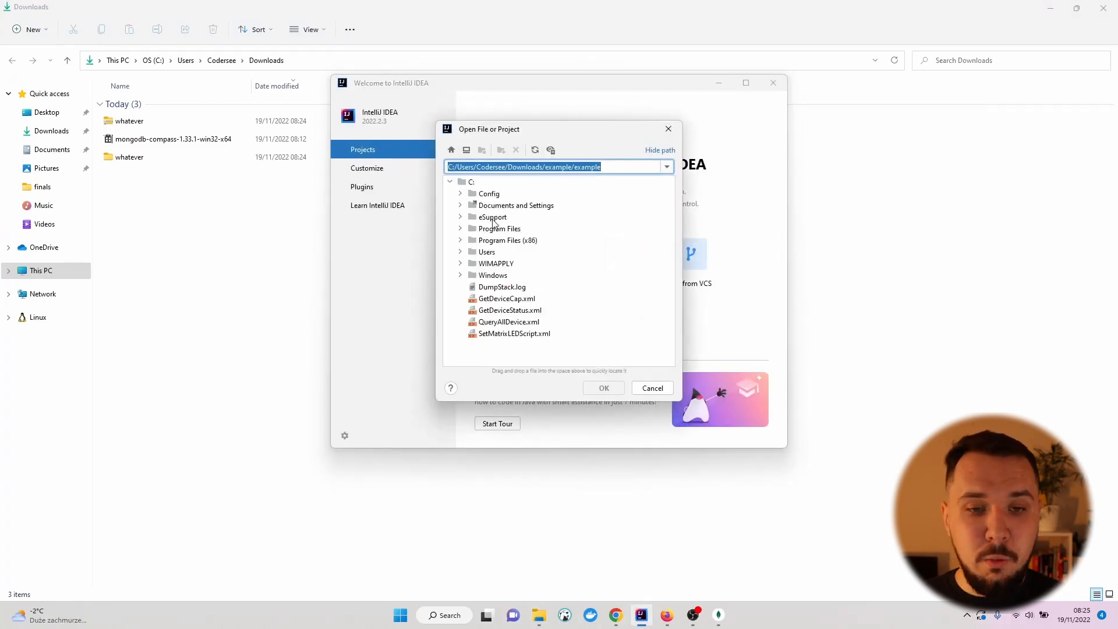
click(460, 252)
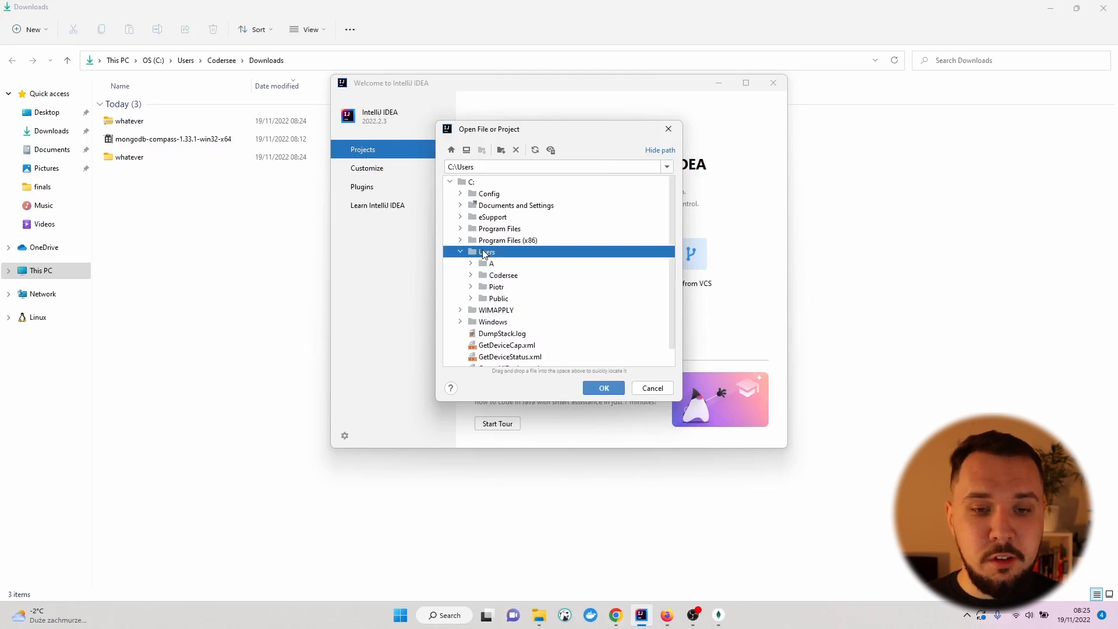
click(502, 274)
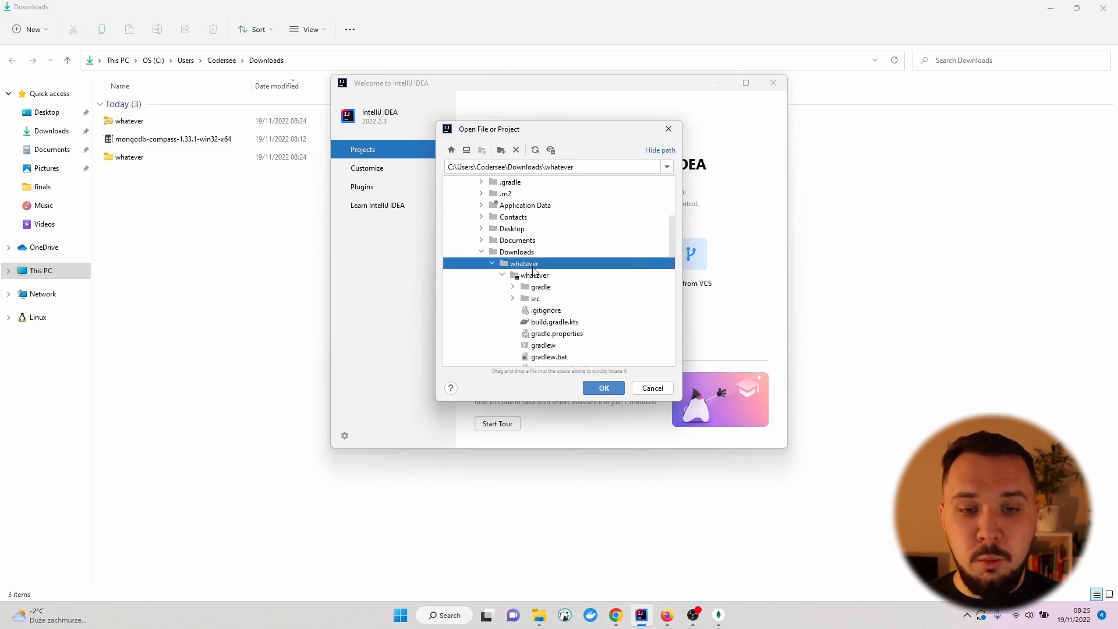
click(533, 275)
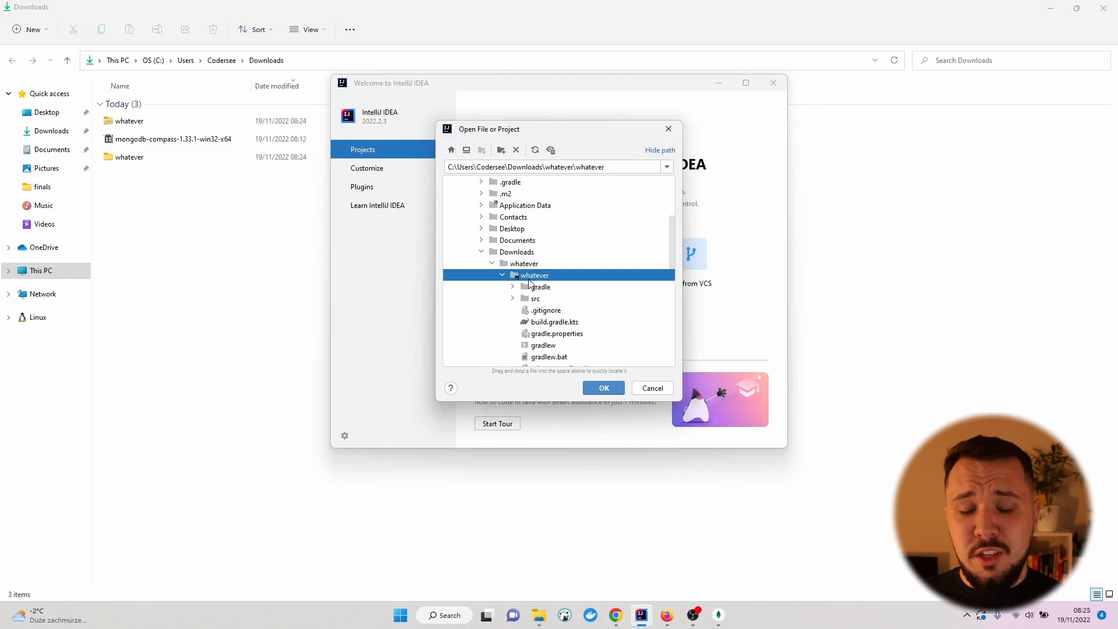
mouse_move(526, 280)
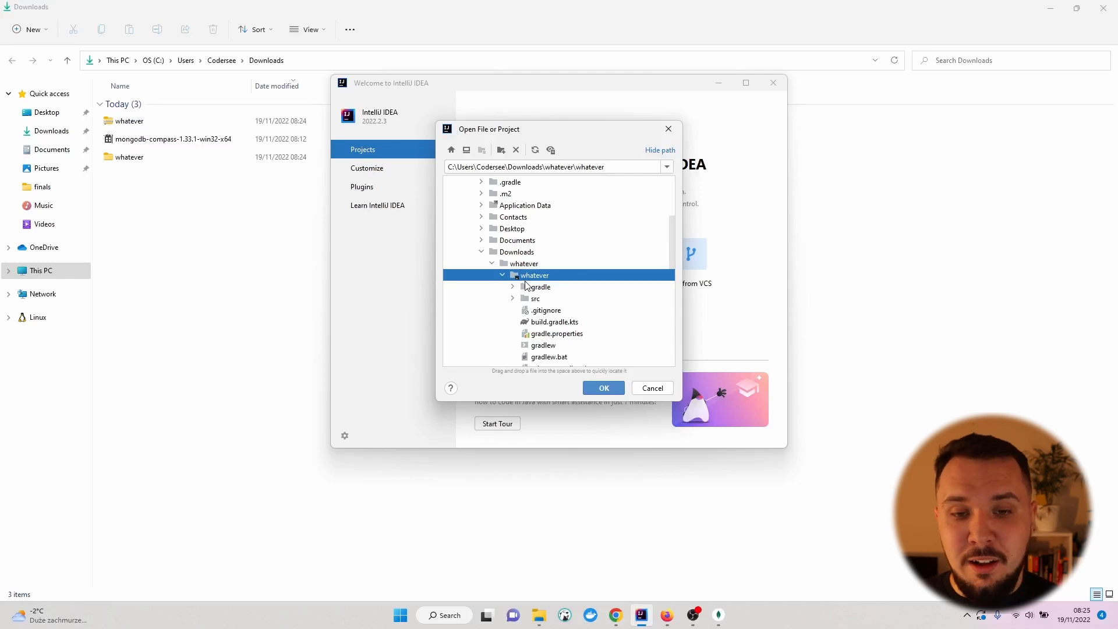
Step: Confirm the whatever folder and trust the project so its Gradle build runs
click(602, 387)
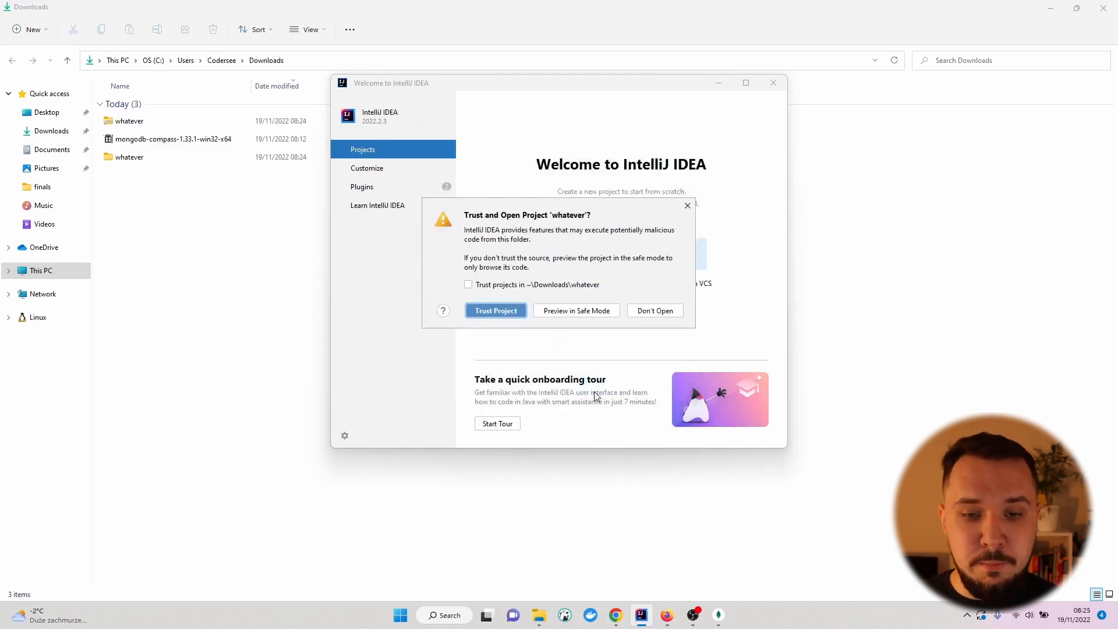
click(496, 310)
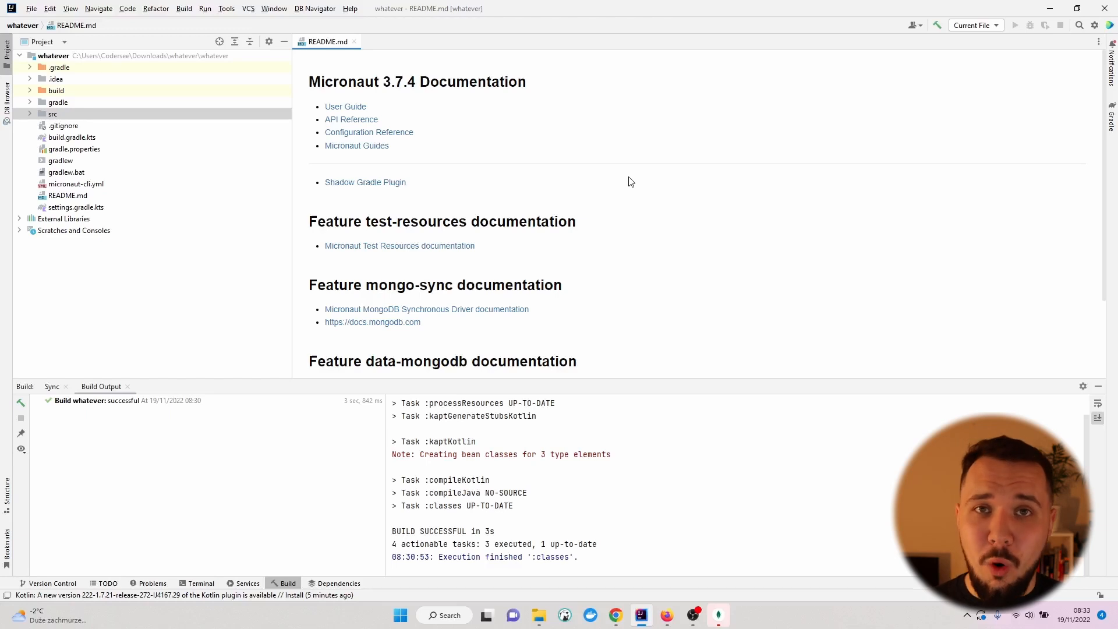
Step: Open src/main/resources/application.yml and place the cursor at the end of the file
click(52, 113)
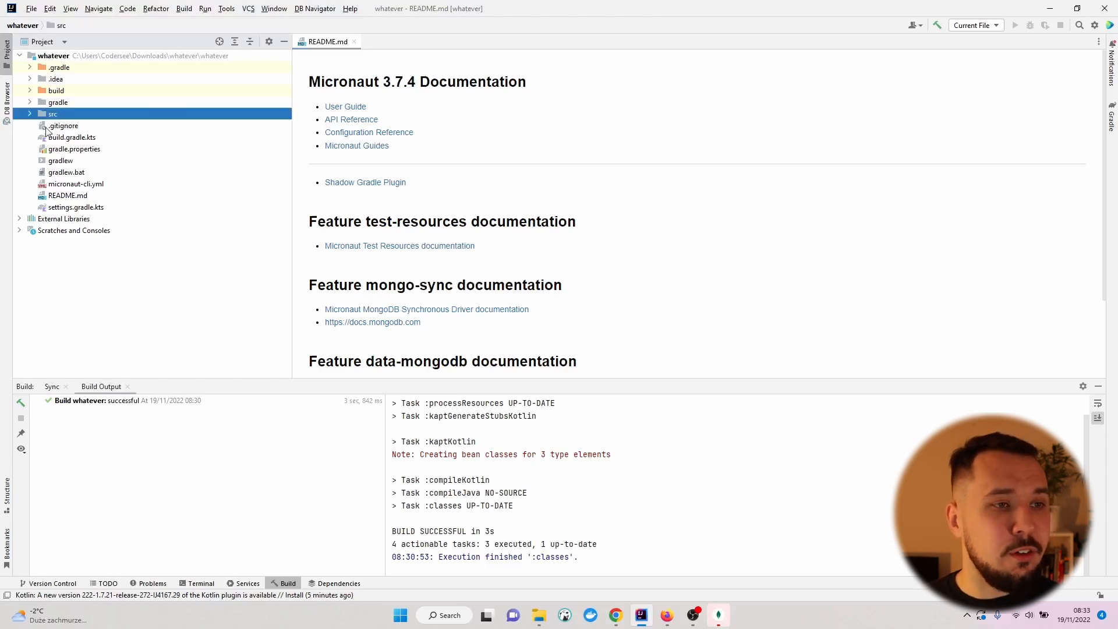
click(51, 114)
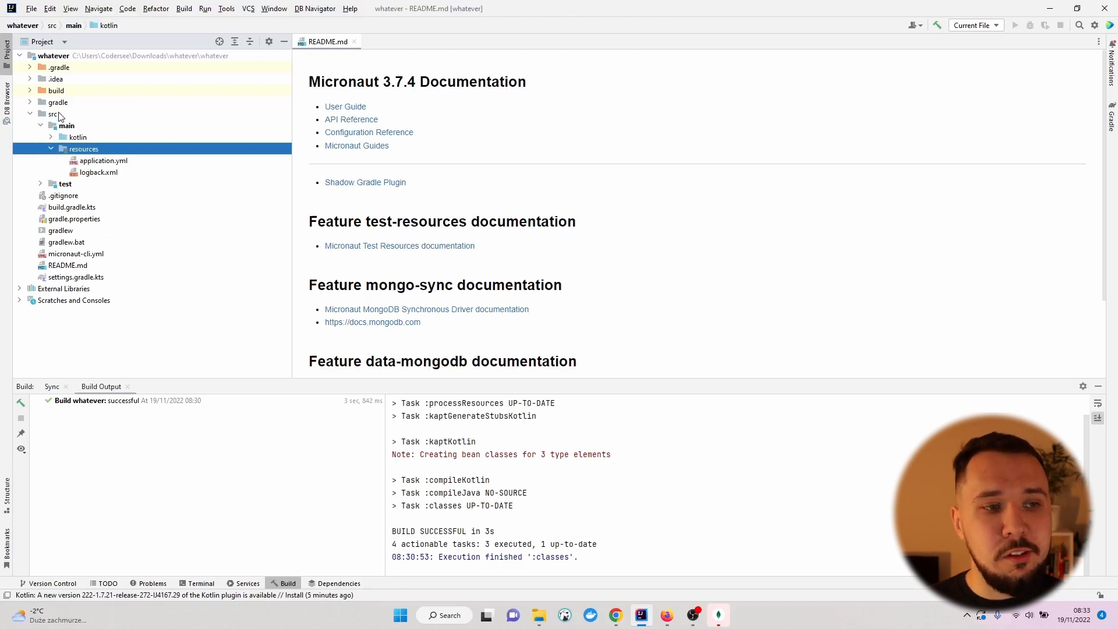
double_click(104, 161)
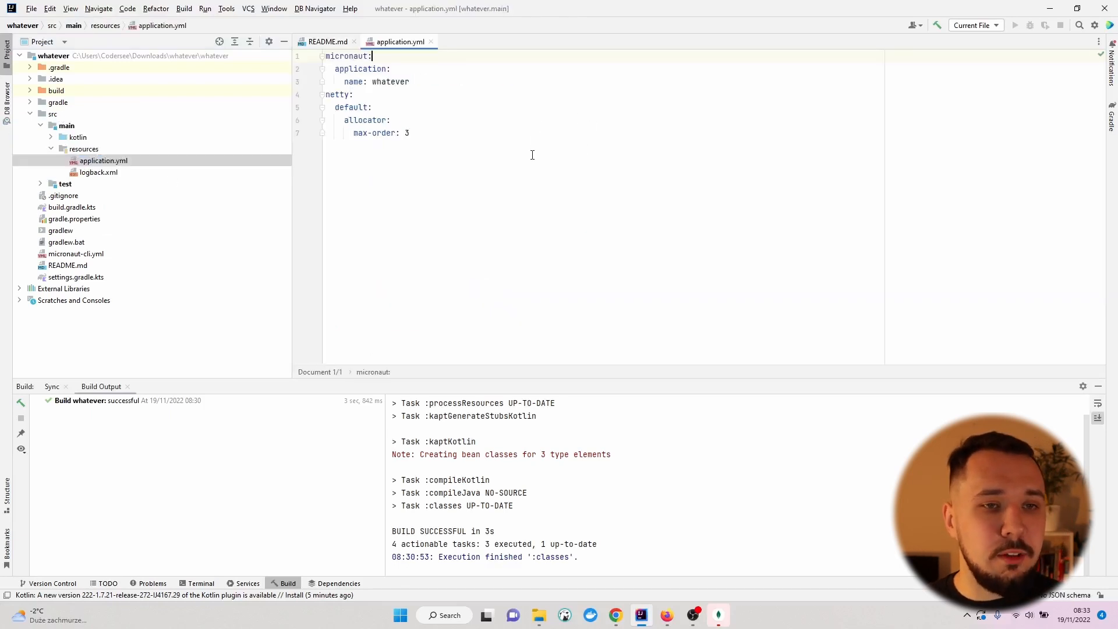
key(ctrl+a)
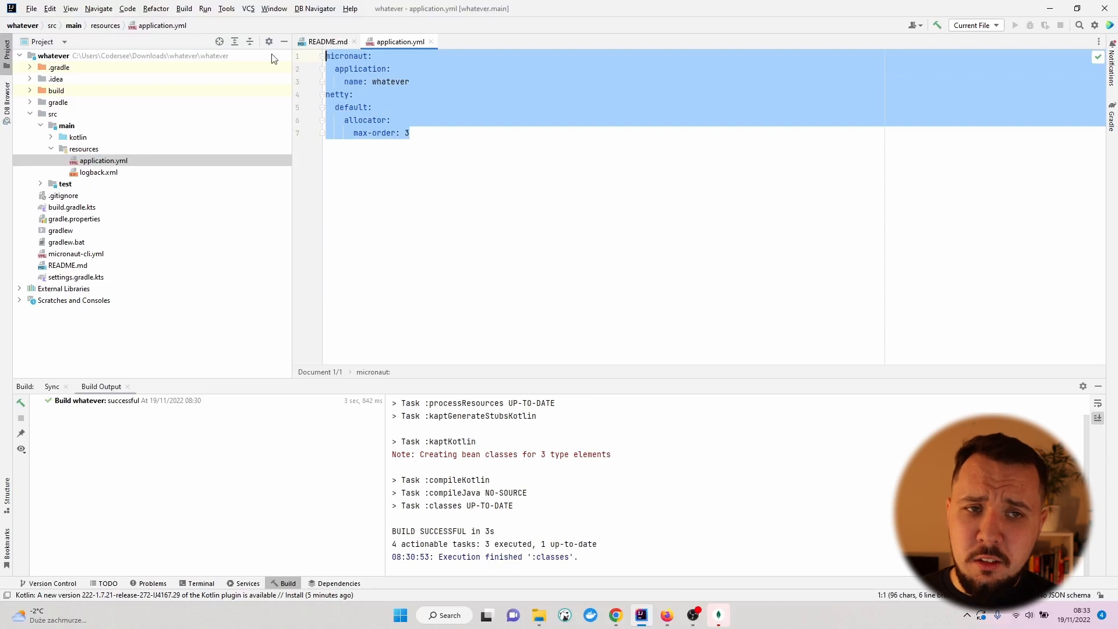
click(410, 133)
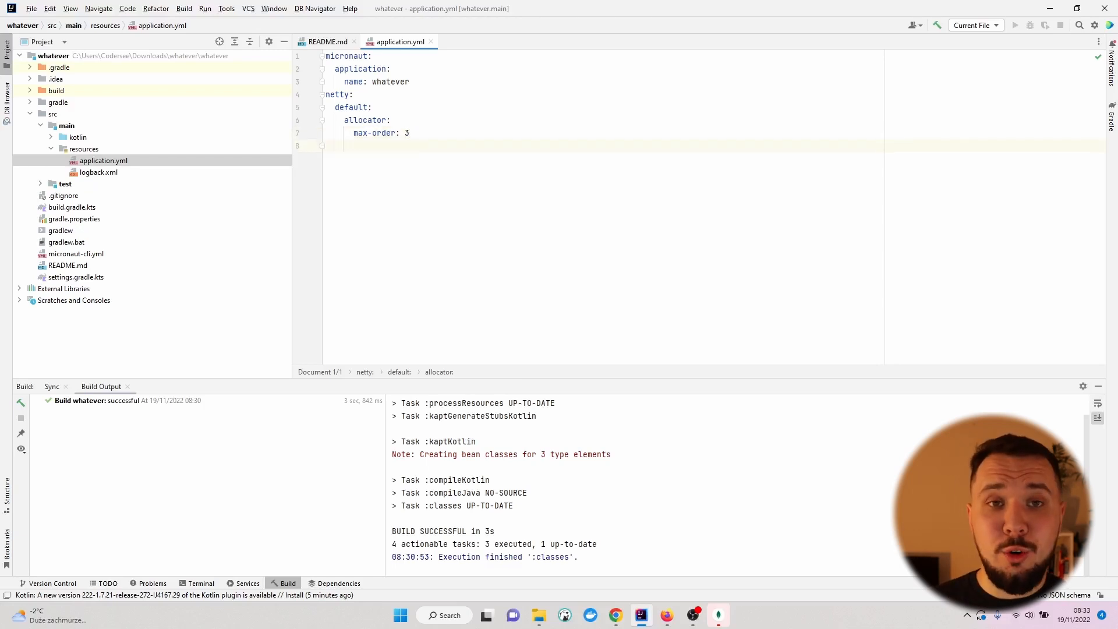
Step: Add the line mongodb.uri: mongodb://localhost:27017/someDb to application.yml
text(mongodb)
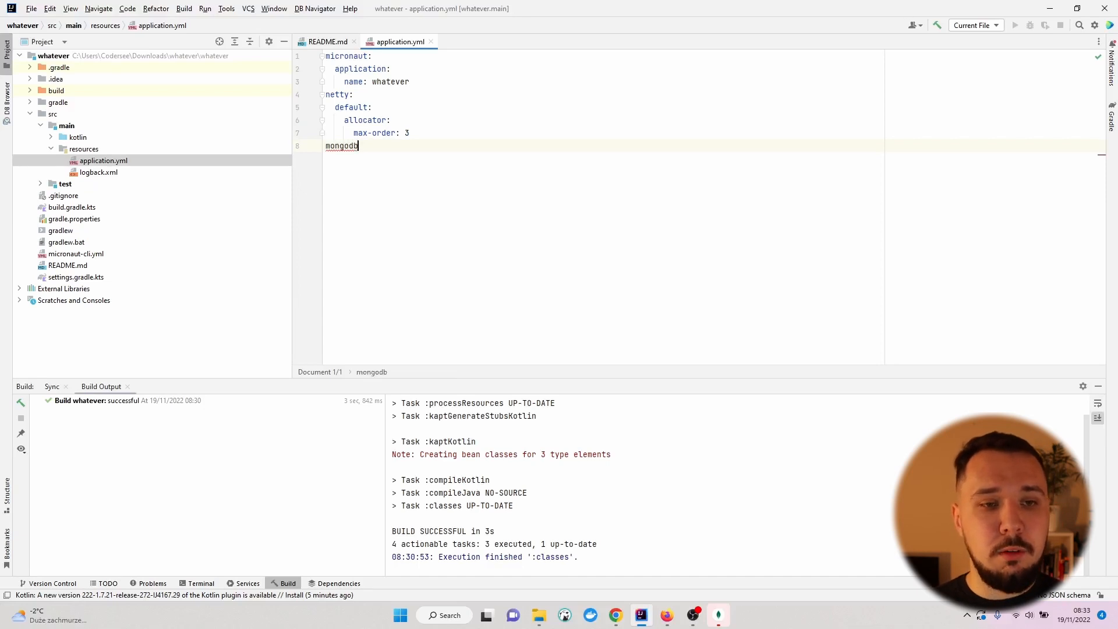
text(.uri:)
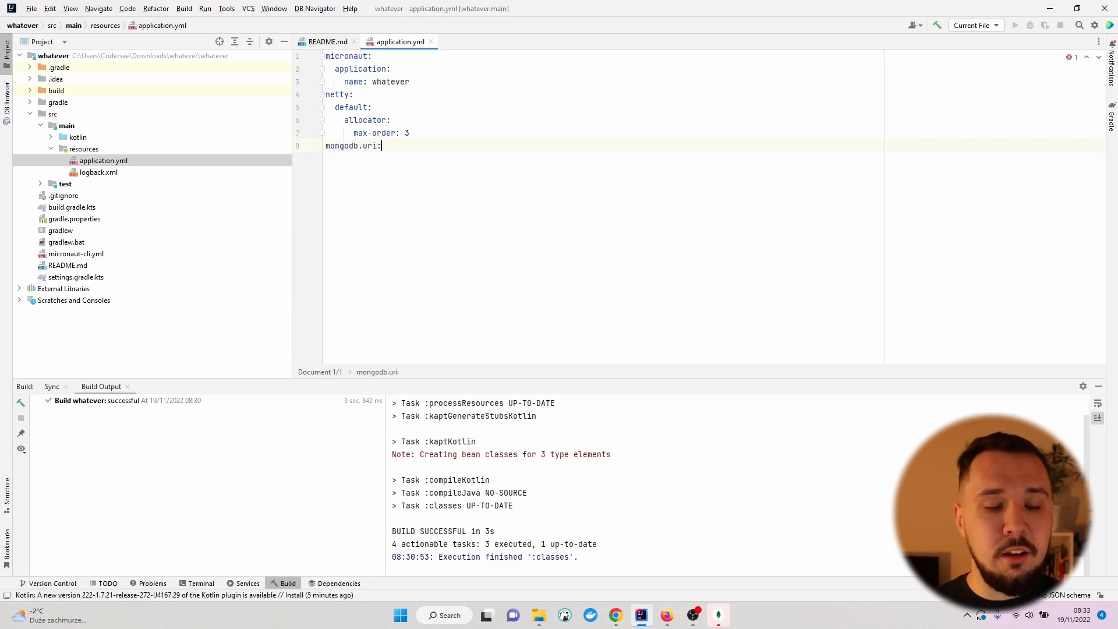
text(mongo)
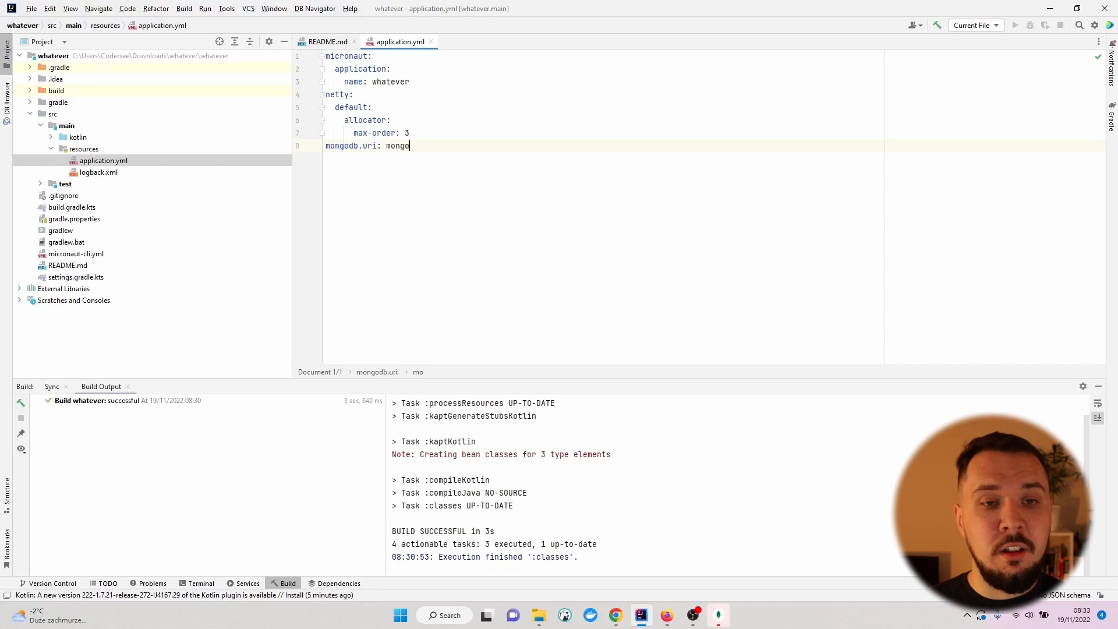
text(db://)
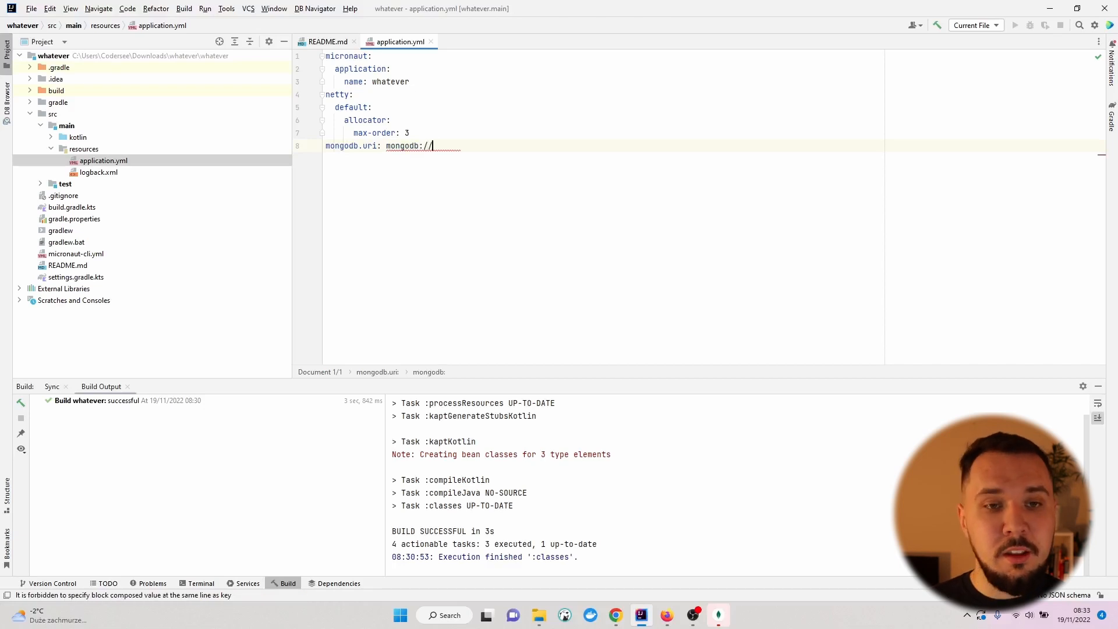
text(localho)
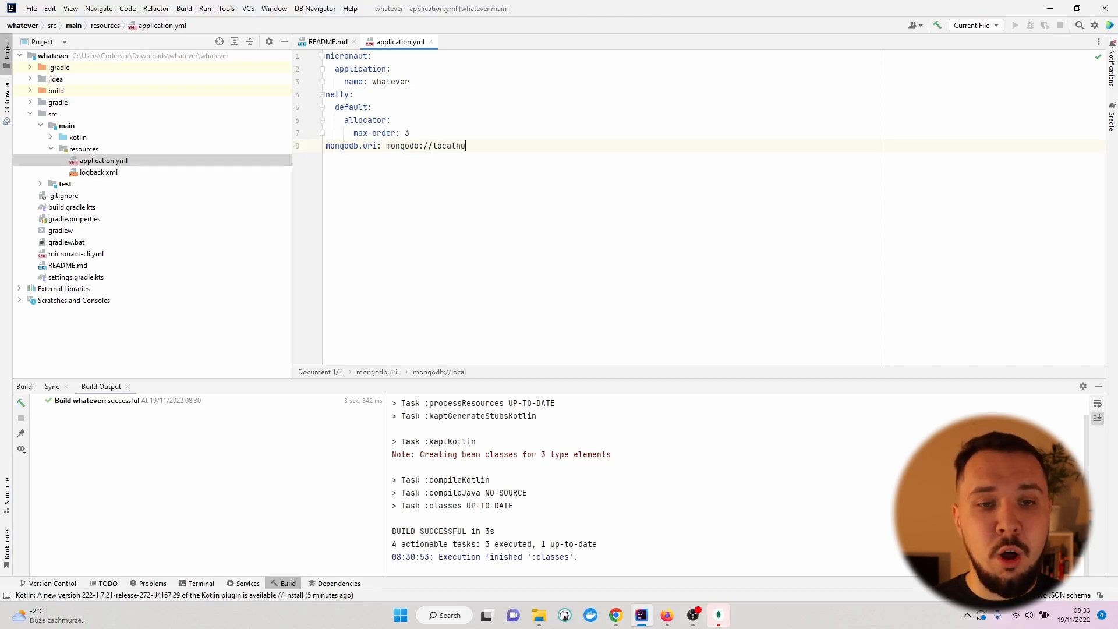
text(st:)
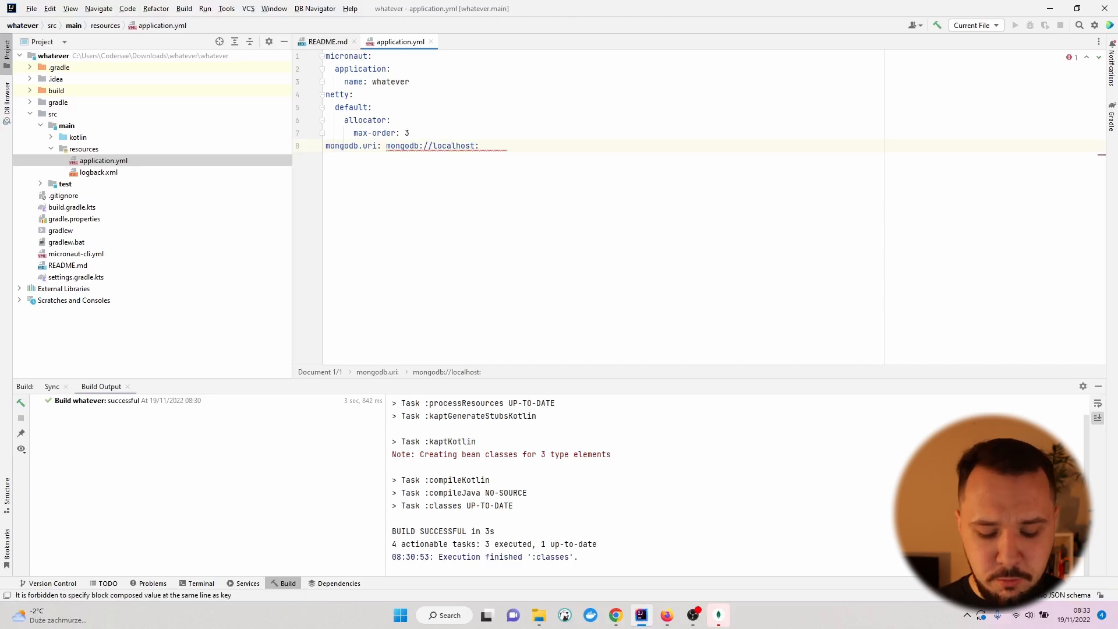
text(27)
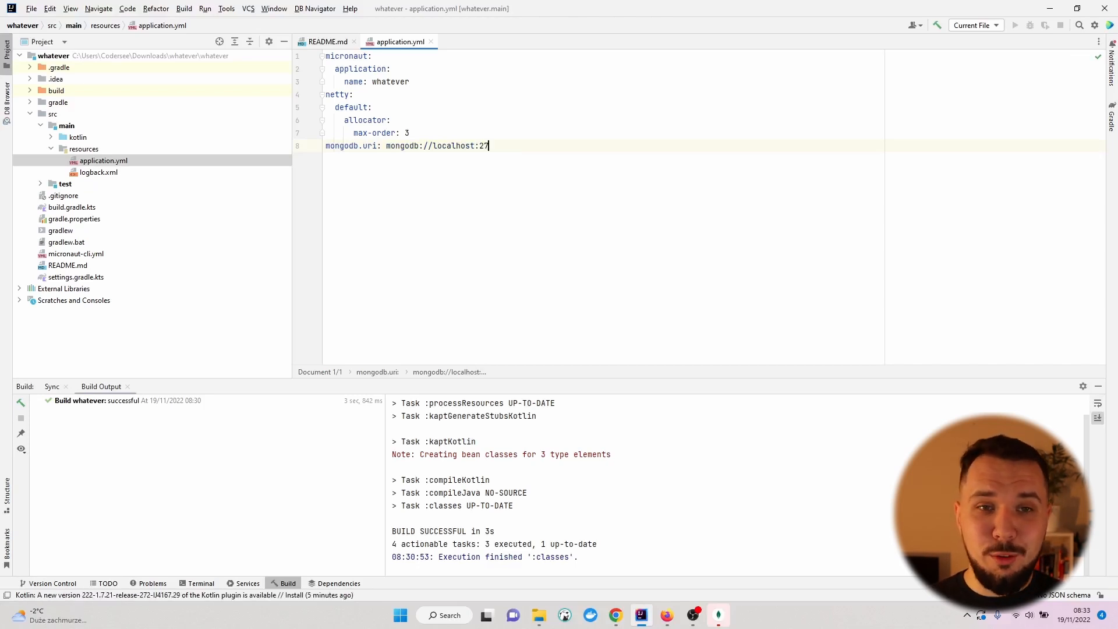
text(0)
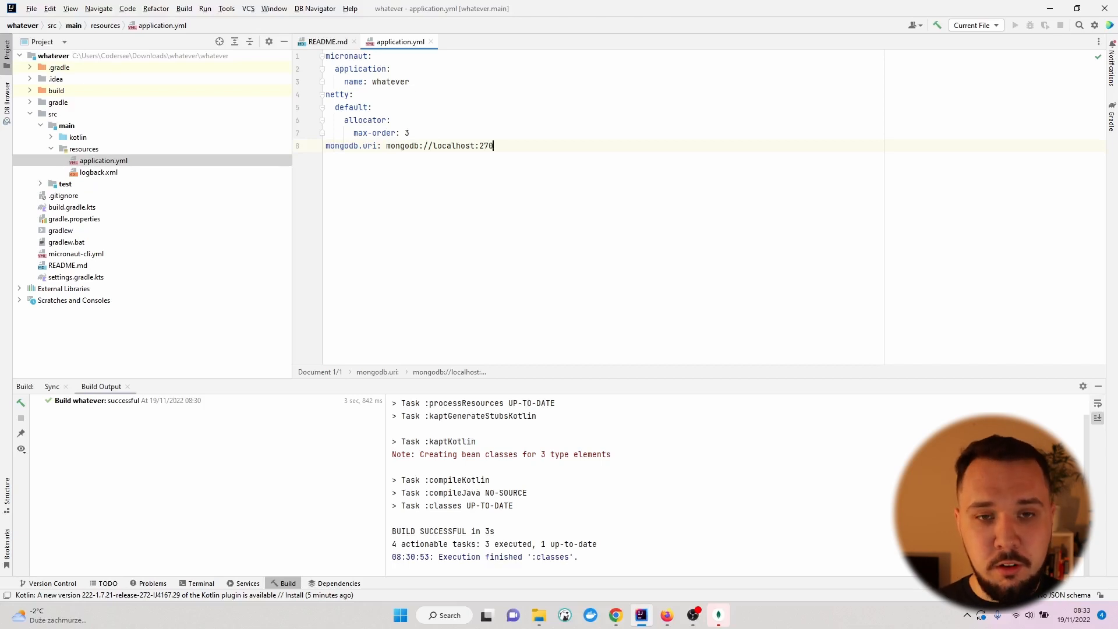
text(17)
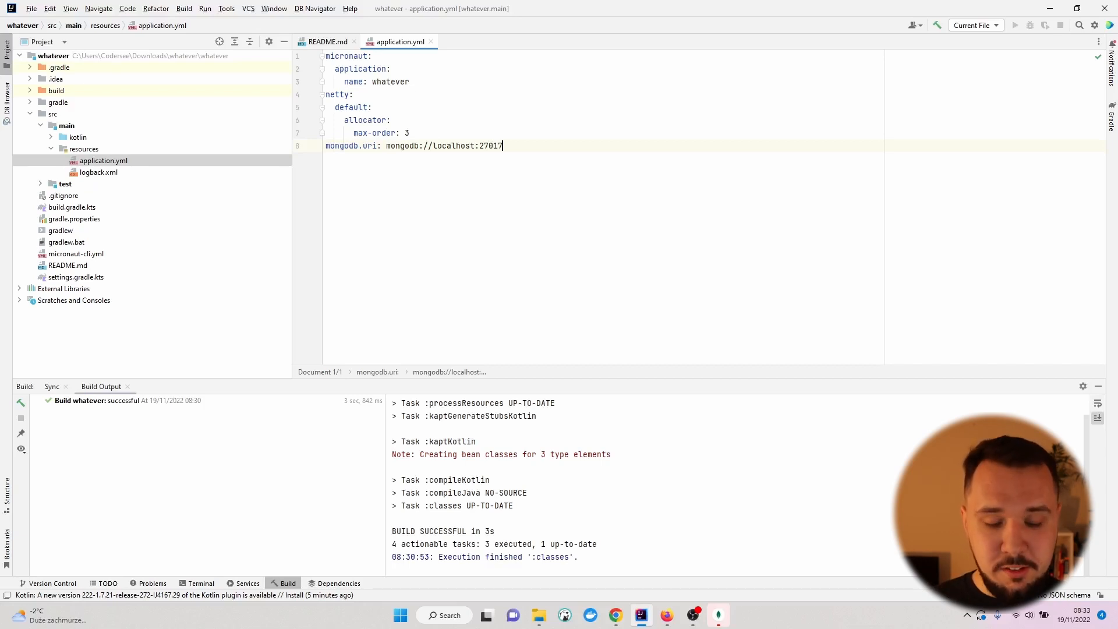
text(/some)
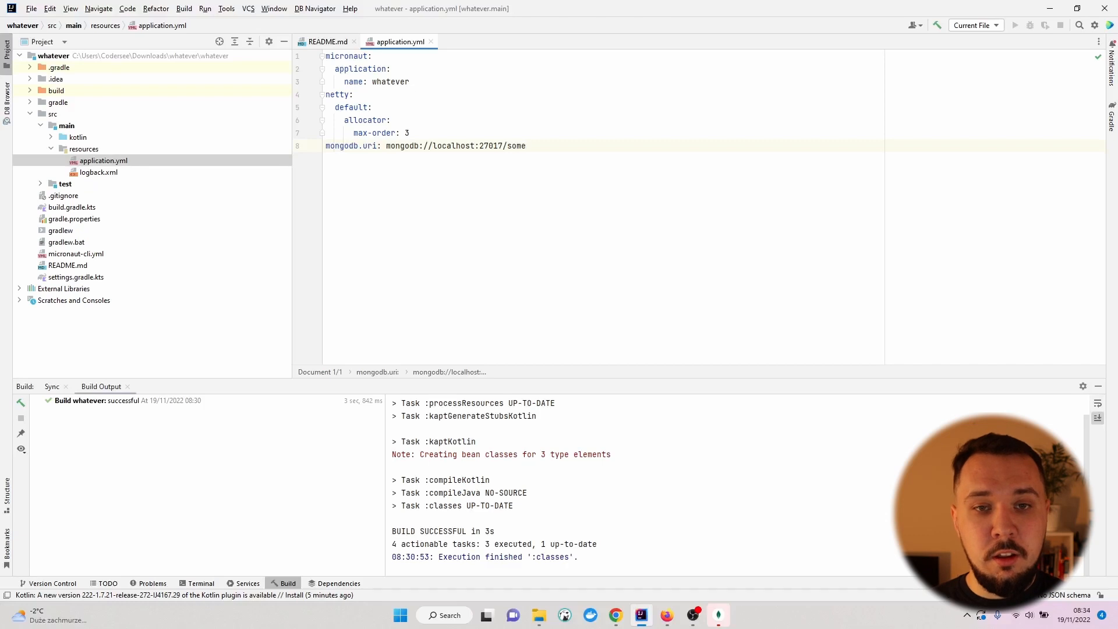
text(Db)
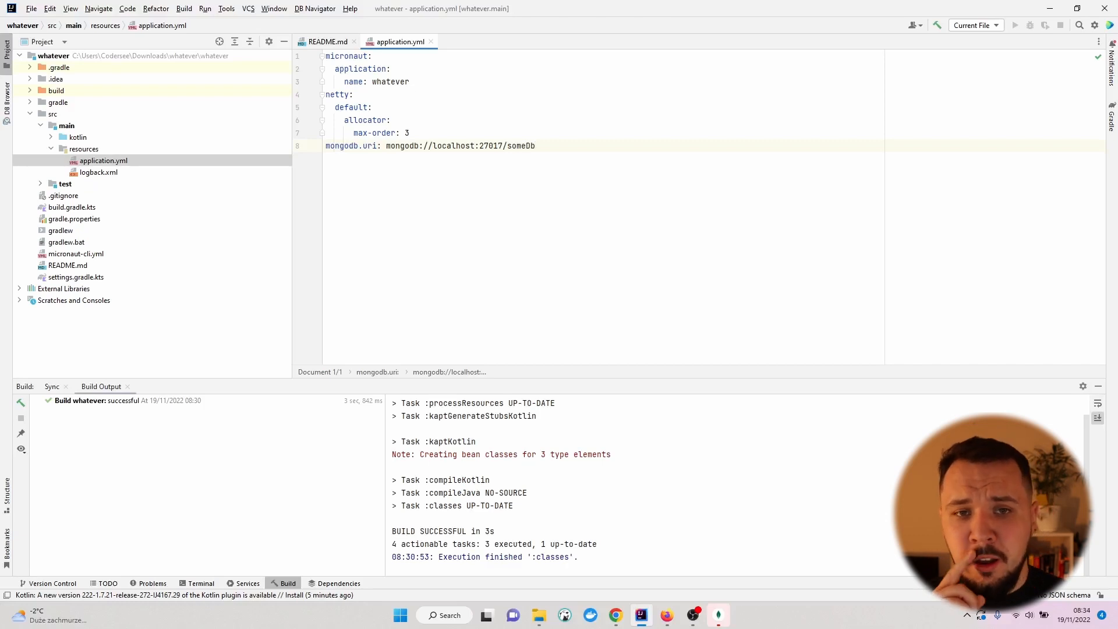
click(534, 145)
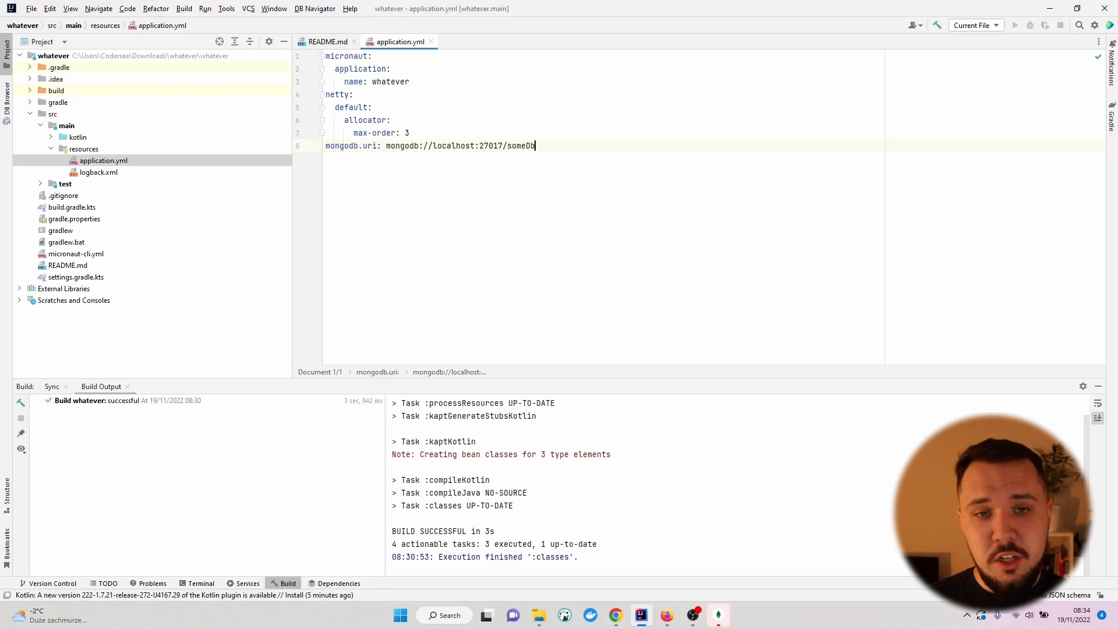
triple_click(428, 145)
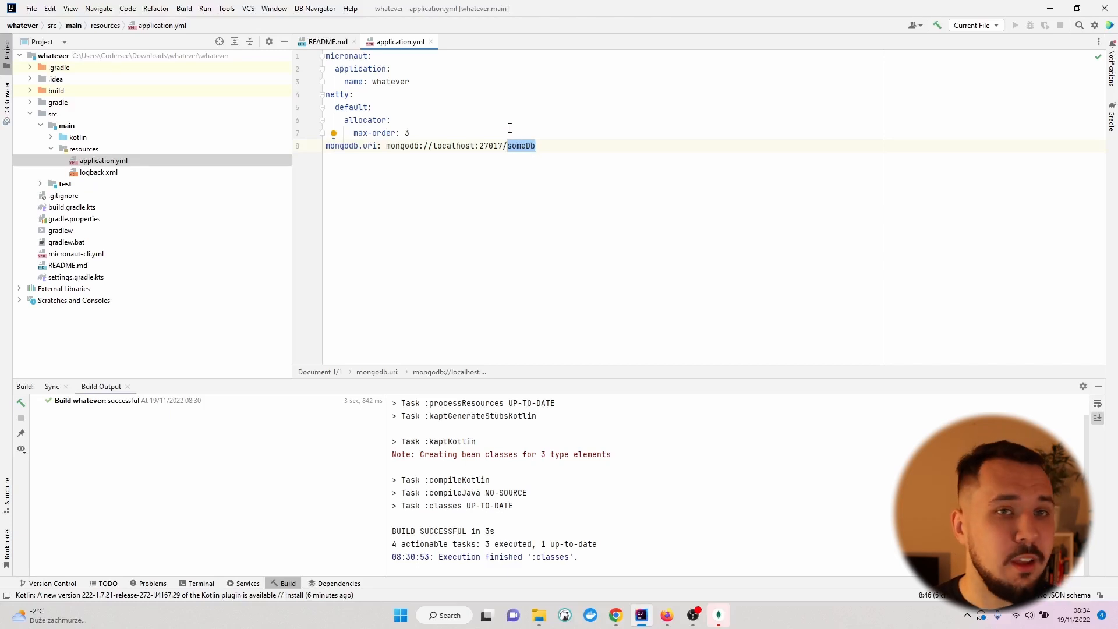
Step: Expand the kotlin source folder and open Application.kt
click(77, 137)
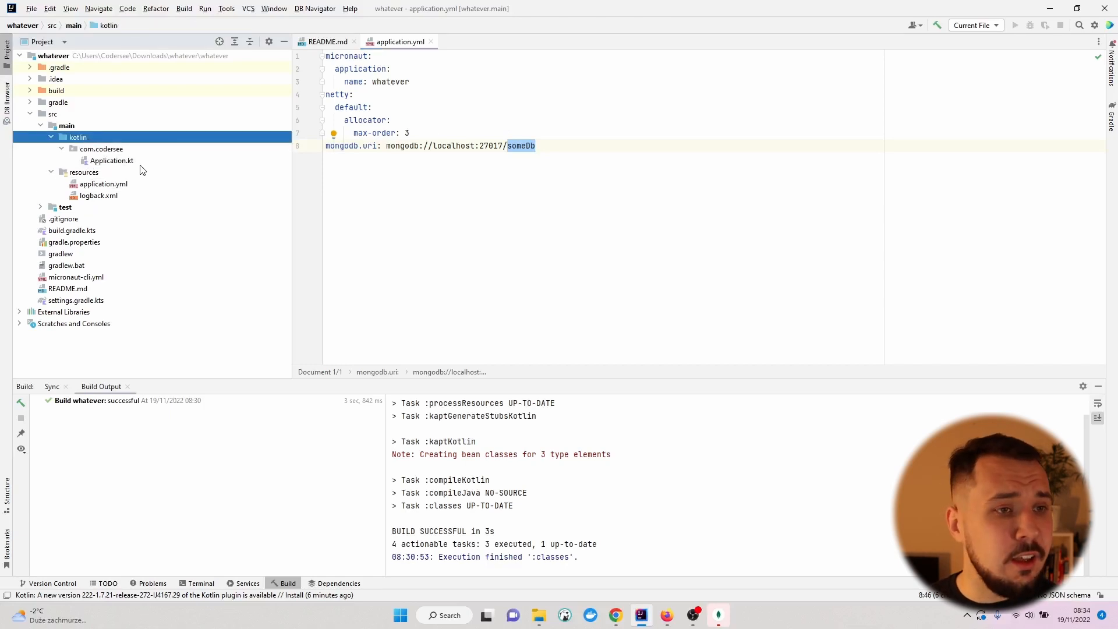
double_click(111, 161)
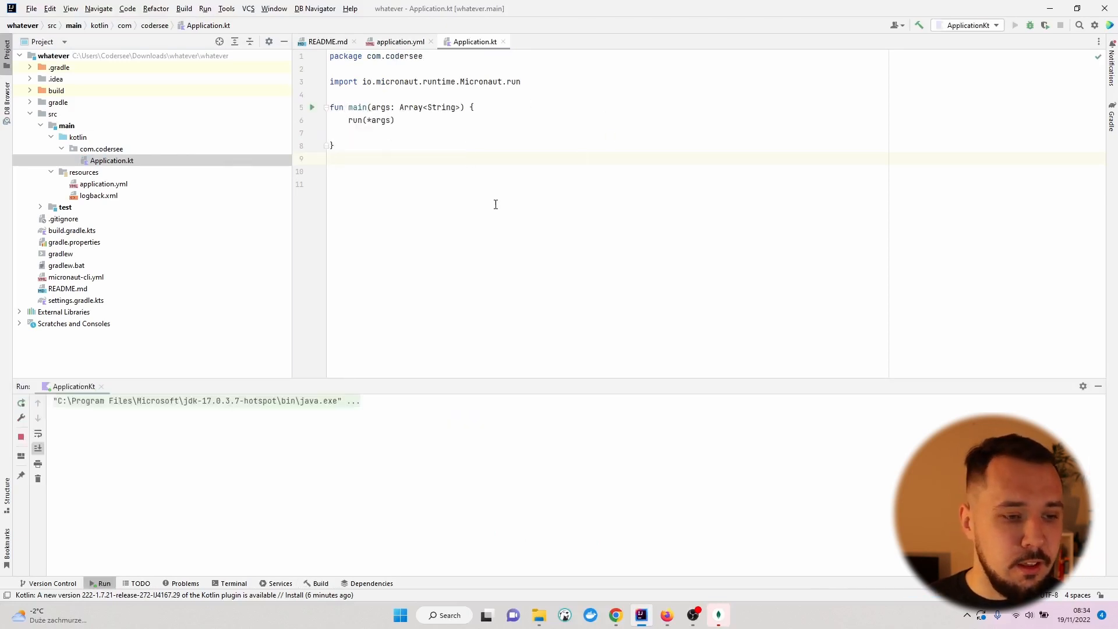
Step: Highlight the 'Startup completed in 1172ms' log line confirming the server on localhost:8080
click(312, 107)
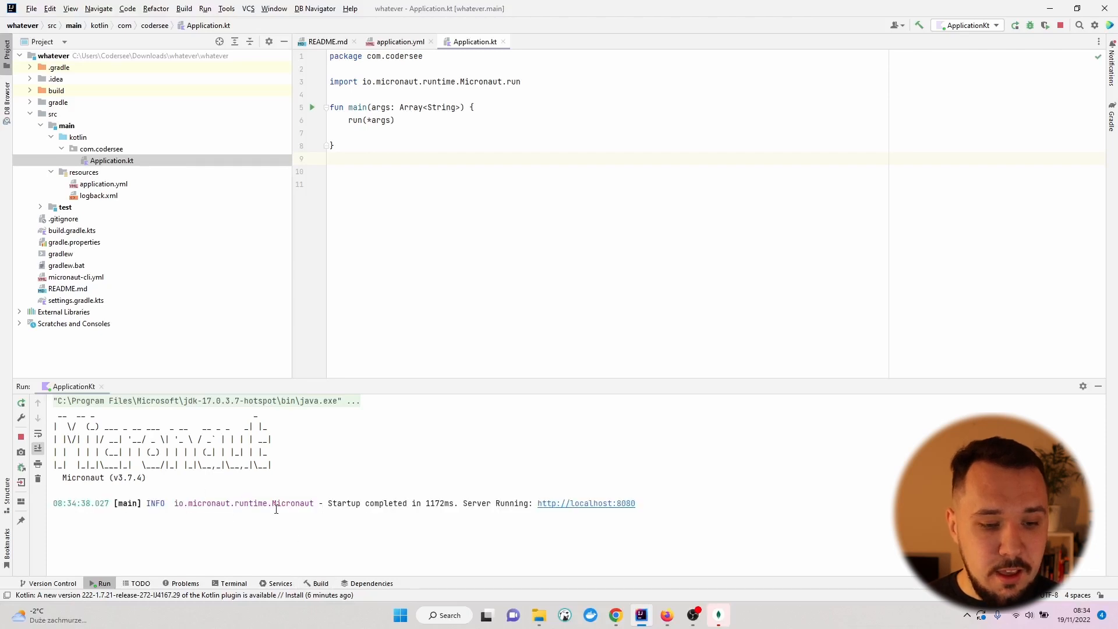
drag(328, 502, 454, 503)
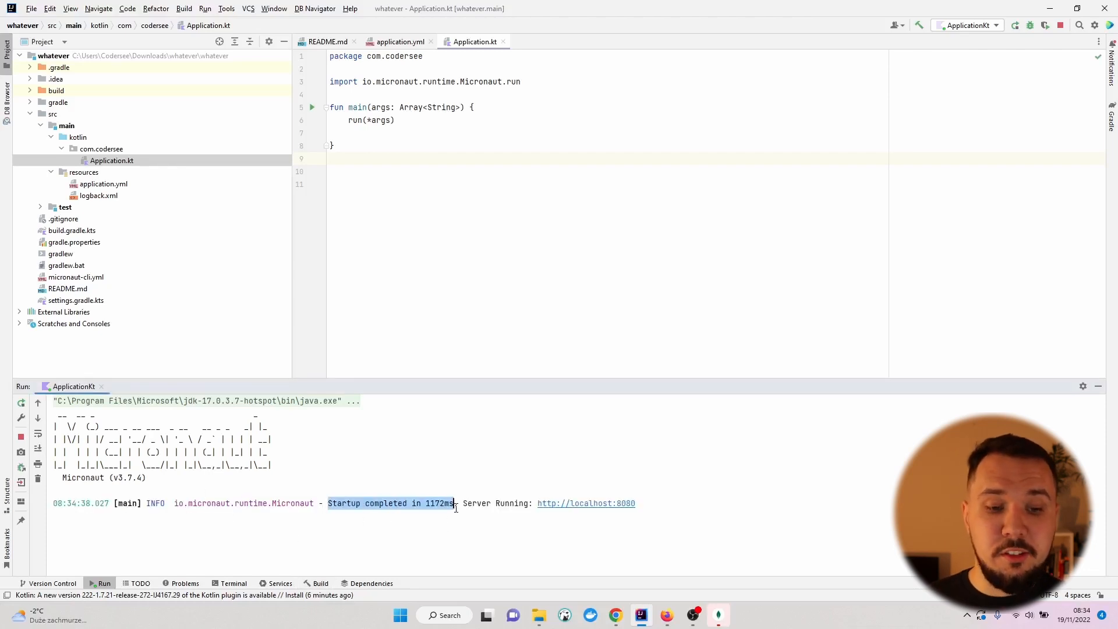